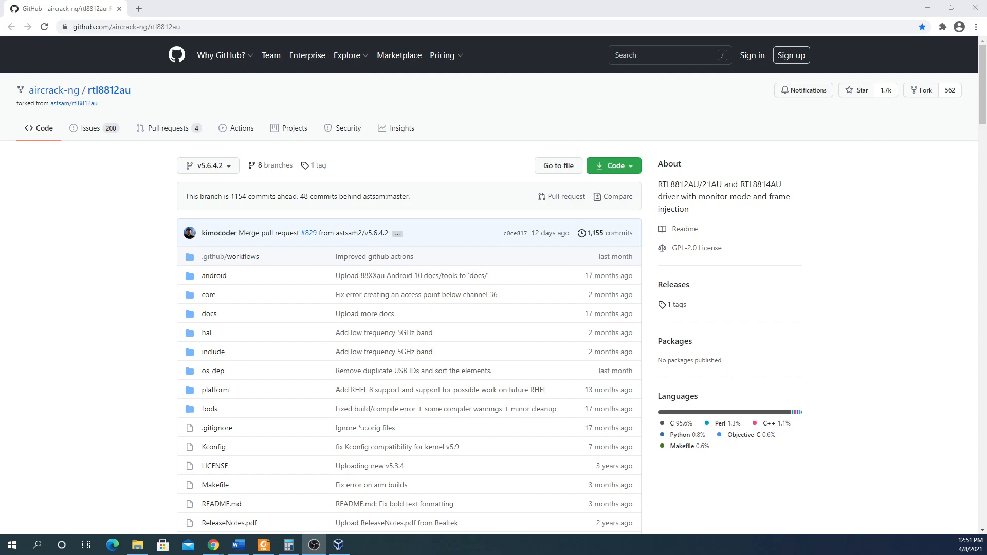
pyautogui.moveTo(214, 15)
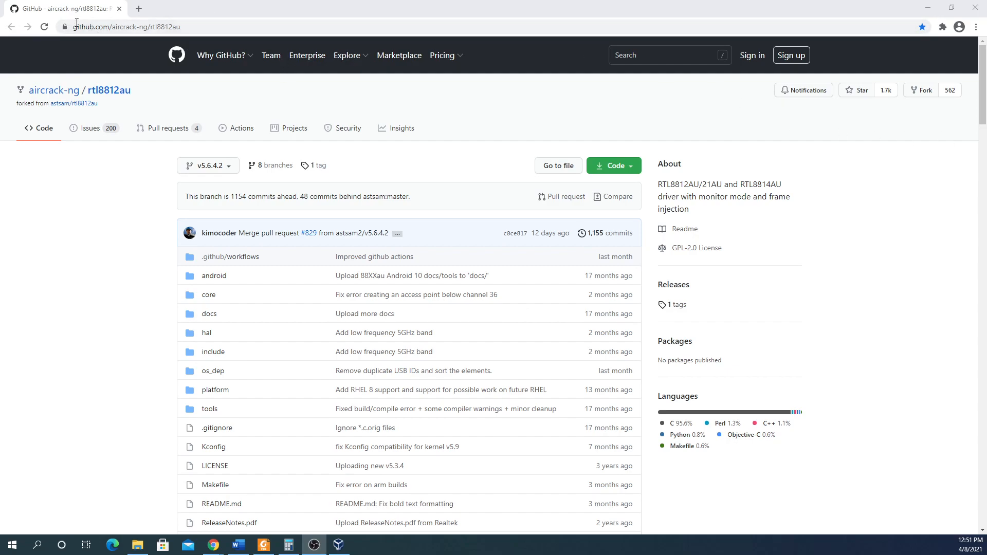
pyautogui.moveTo(244, 41)
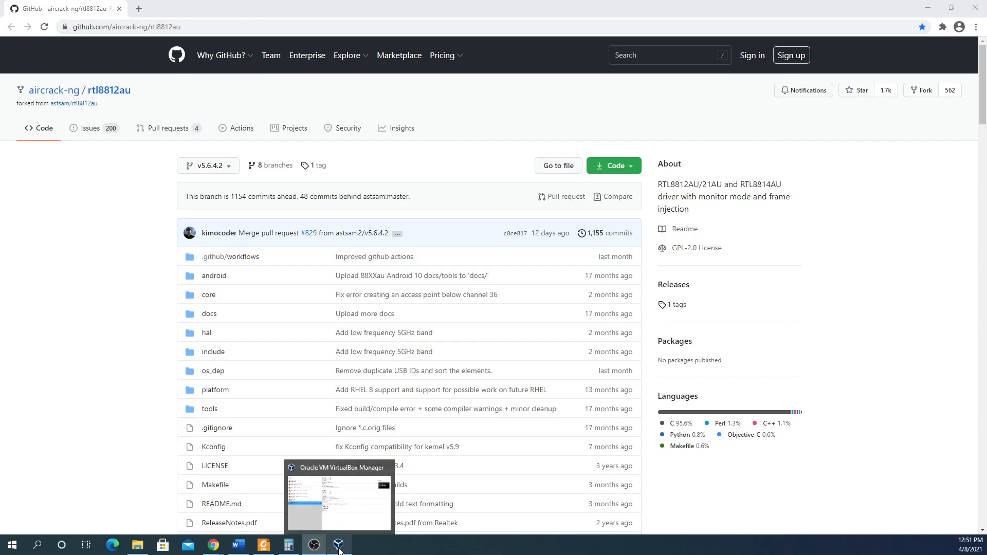
# Step: Switch to the VirtualBox manager and review Kali VM1's details: xHCI USB controller, one device filter
pyautogui.click(339, 546)
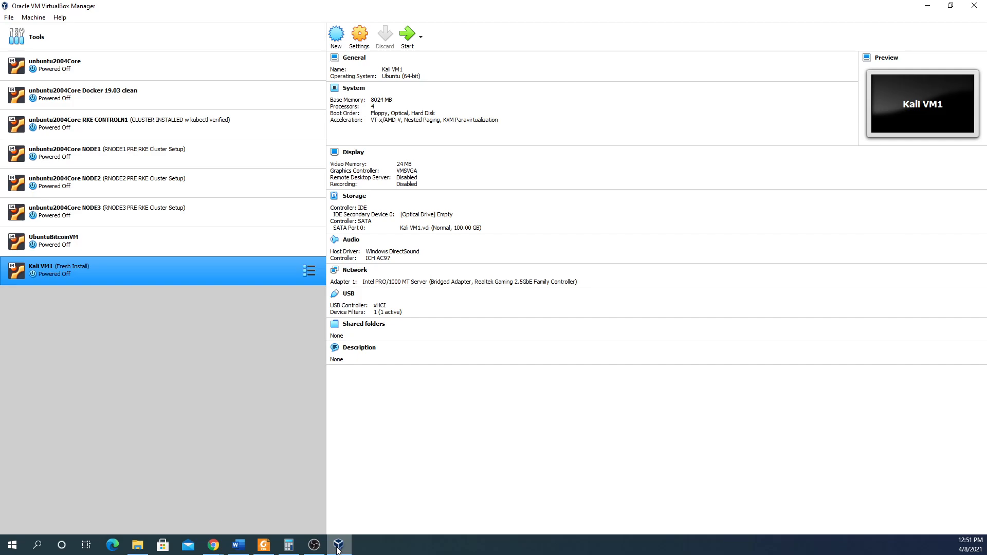
pyautogui.moveTo(229, 376)
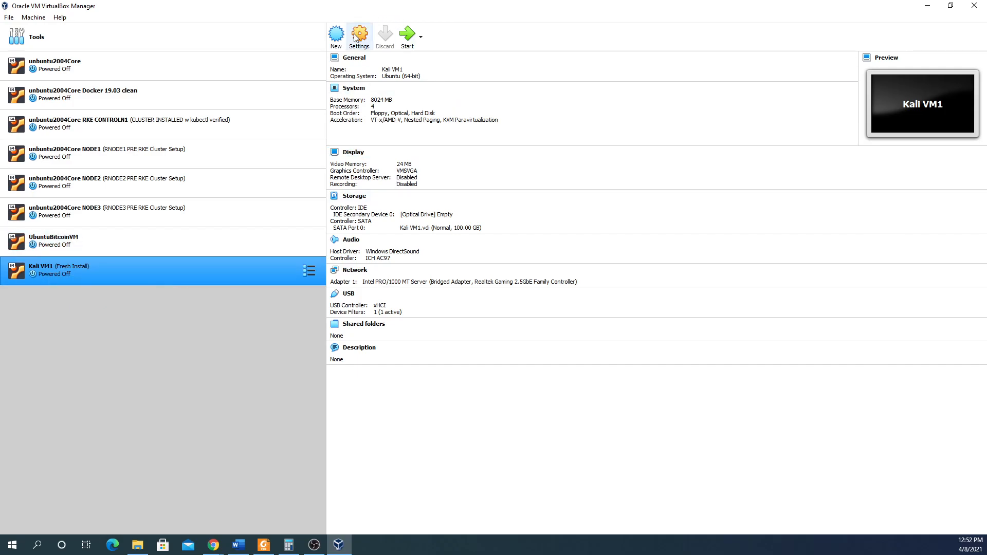
pyautogui.moveTo(359, 33)
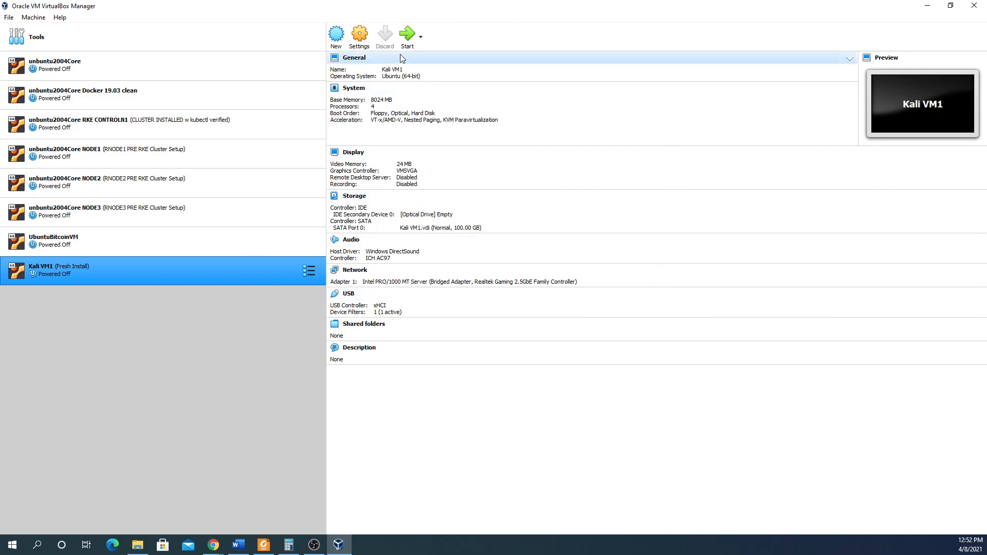
pyautogui.click(353, 87)
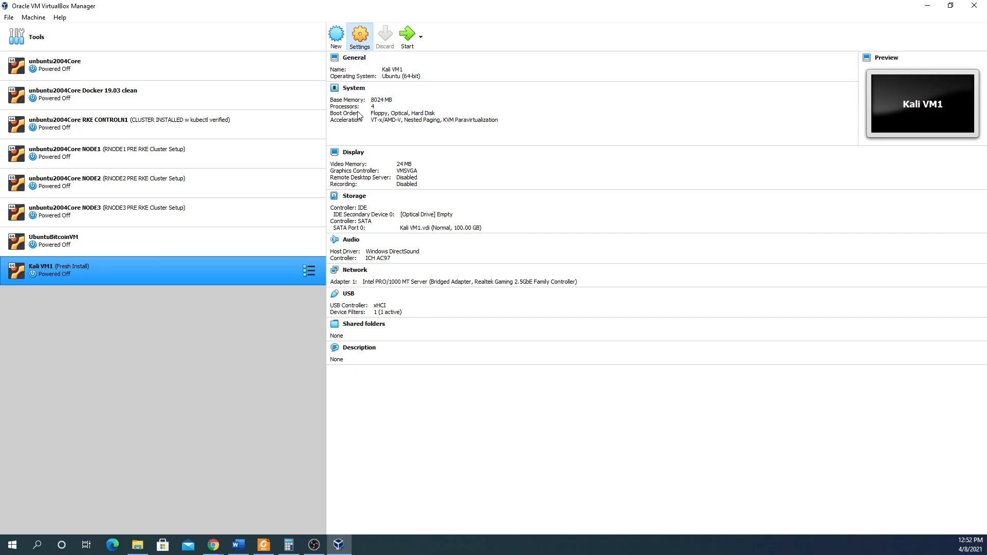
# Step: Open Kali VM1's settings, browse General Basic/Advanced/Description, then view System (8024 MB, PIIX3)
pyautogui.click(359, 35)
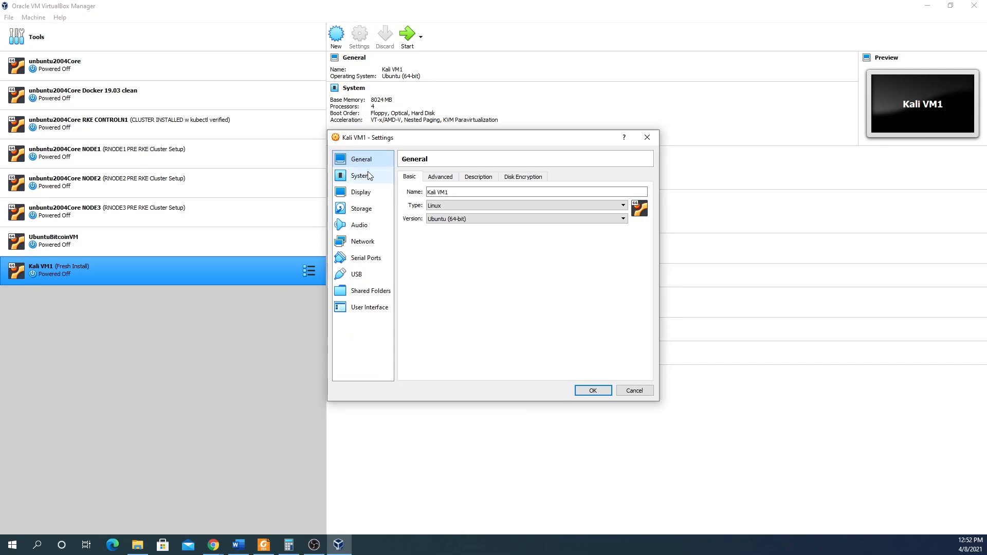
pyautogui.click(439, 176)
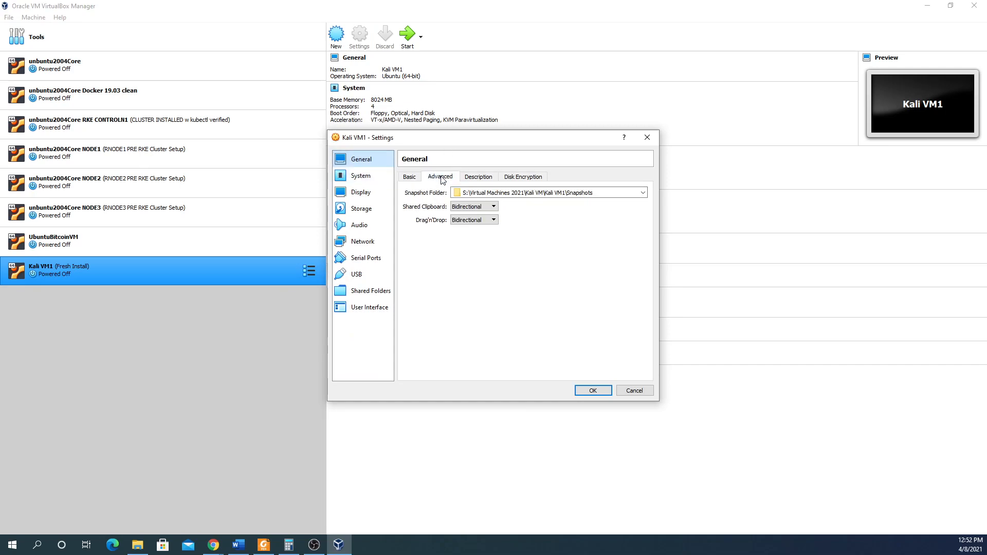
pyautogui.moveTo(474, 207)
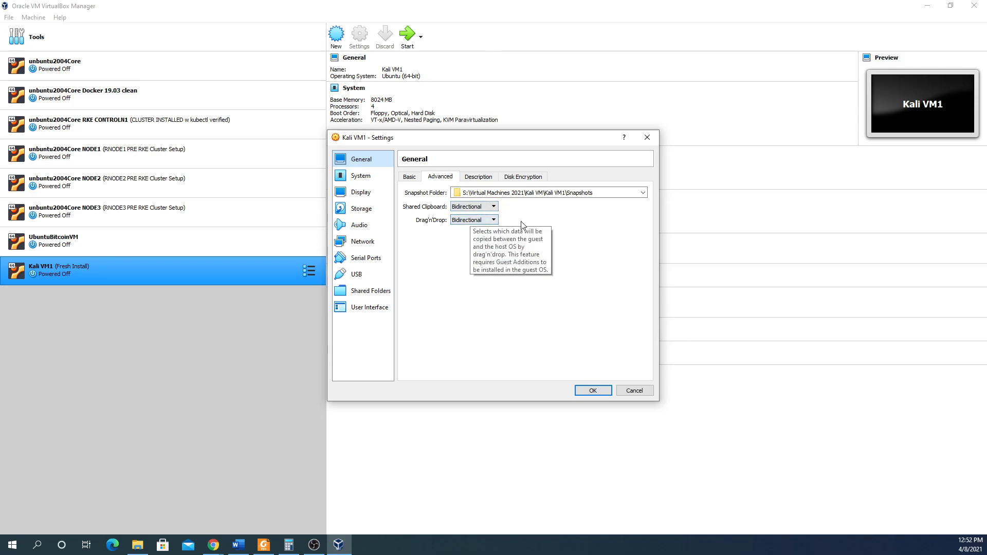
pyautogui.moveTo(557, 245)
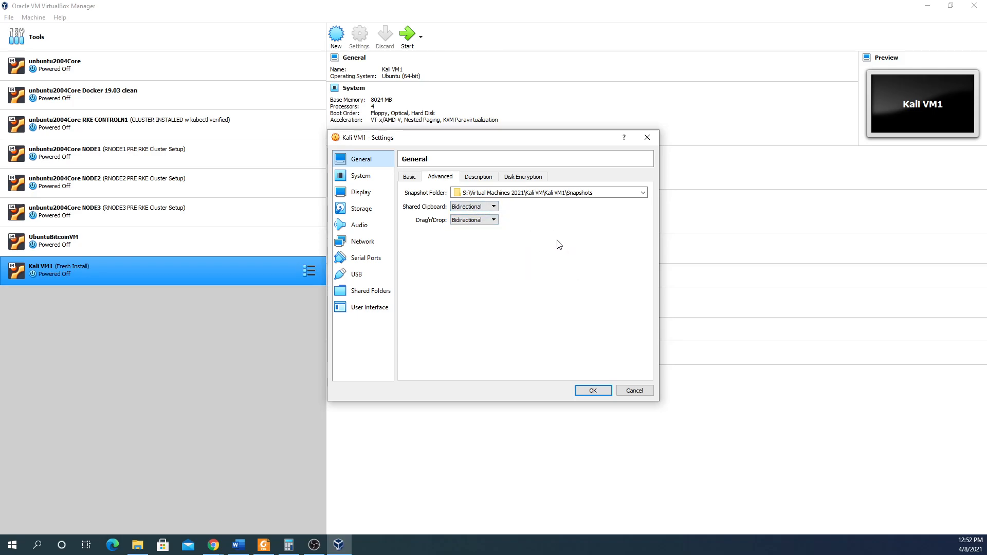
pyautogui.moveTo(469, 207)
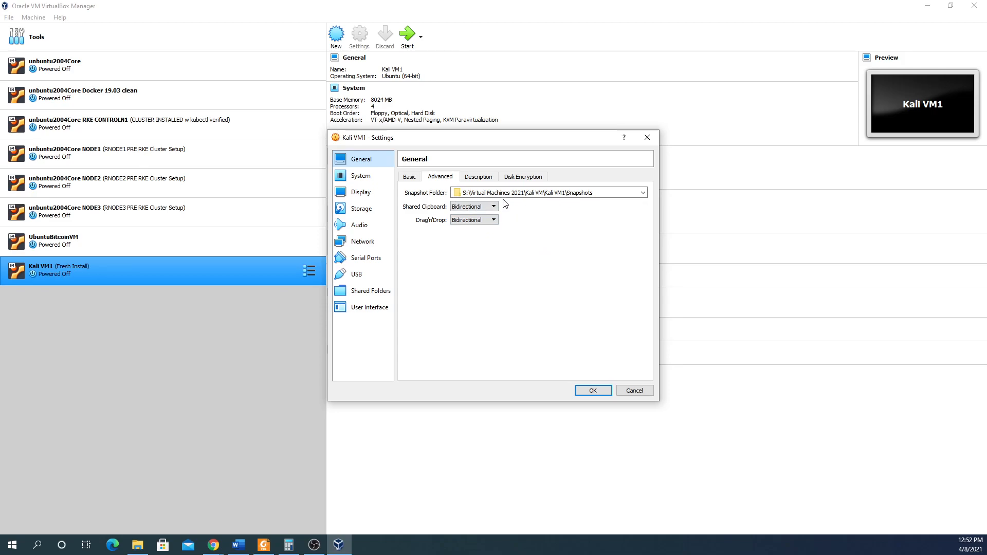
pyautogui.click(478, 176)
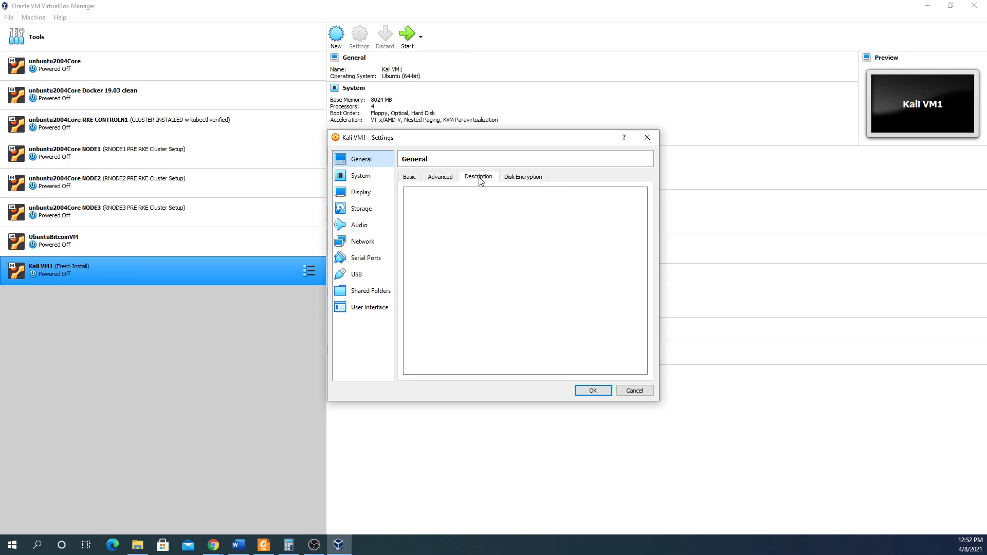
pyautogui.click(409, 176)
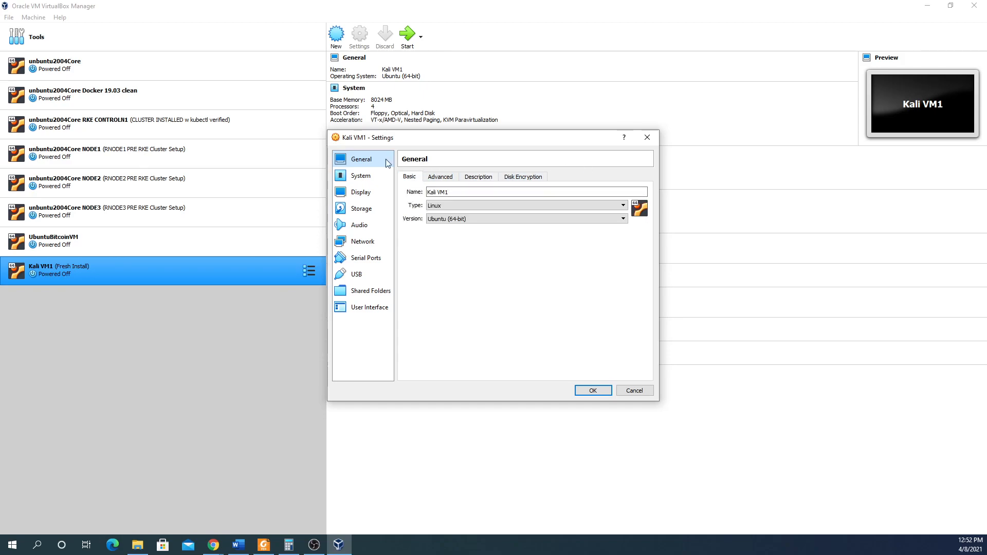
pyautogui.click(361, 175)
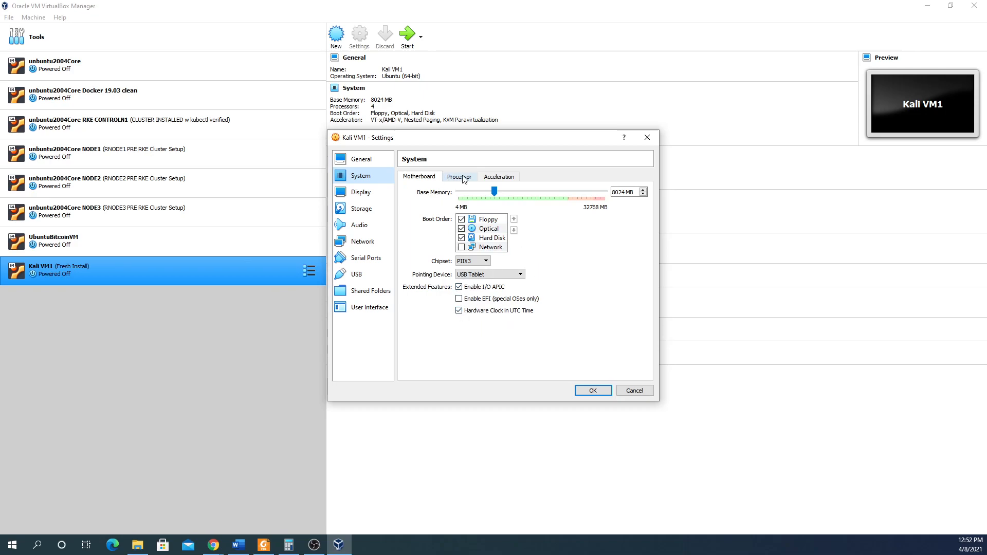
# Step: Review Processor, Acceleration and Display pages, then Storage showing empty IDE drive and Kali VM1.vdi on SATA
pyautogui.click(458, 176)
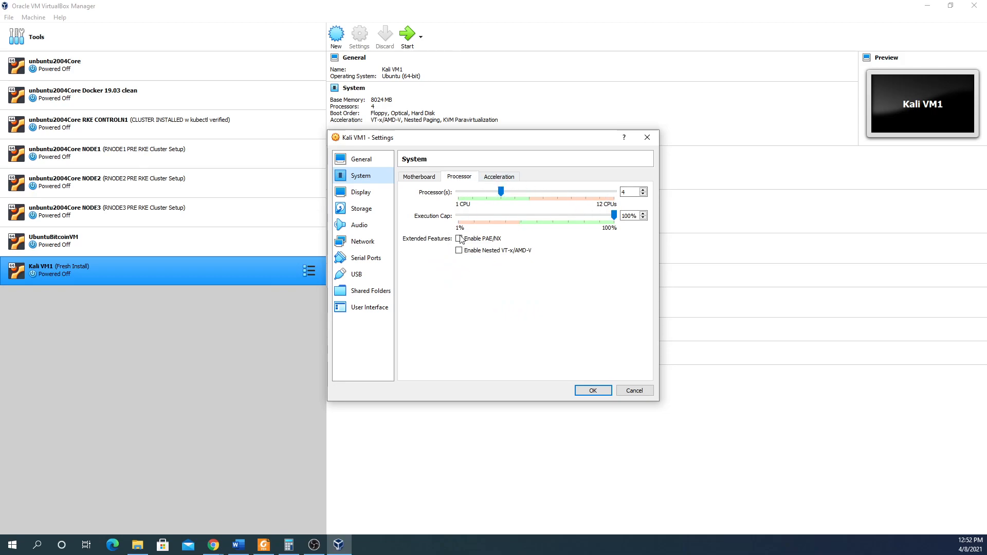
pyautogui.click(499, 176)
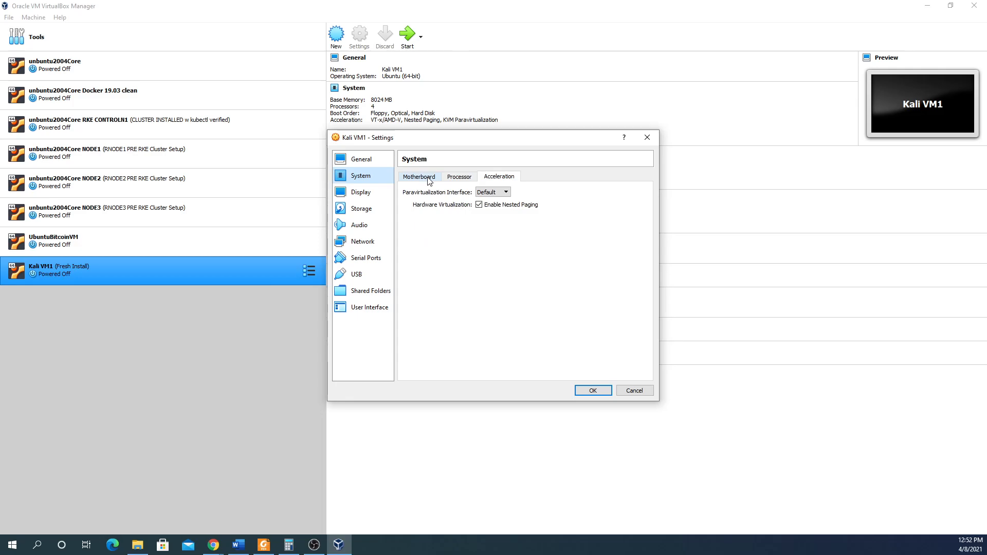
pyautogui.click(360, 192)
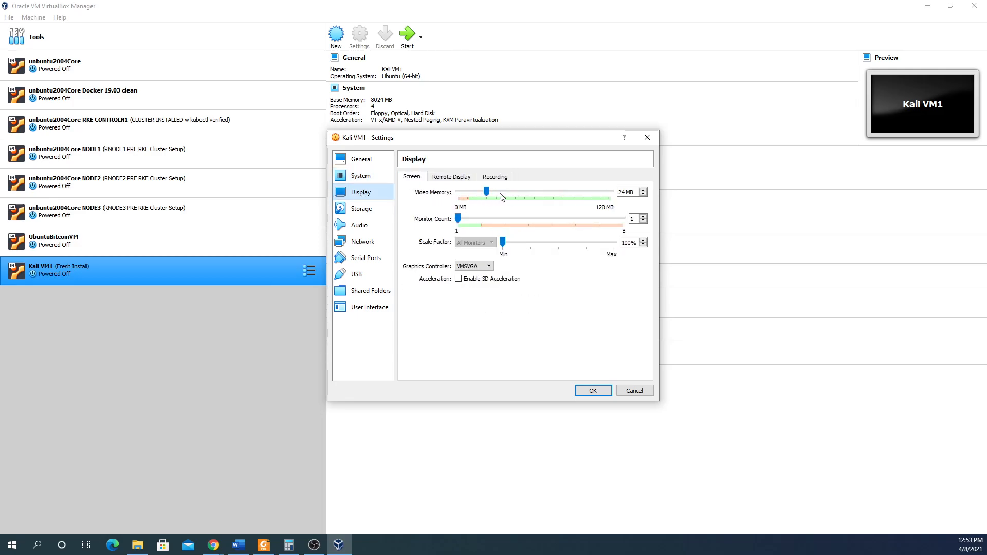
pyautogui.moveTo(427, 231)
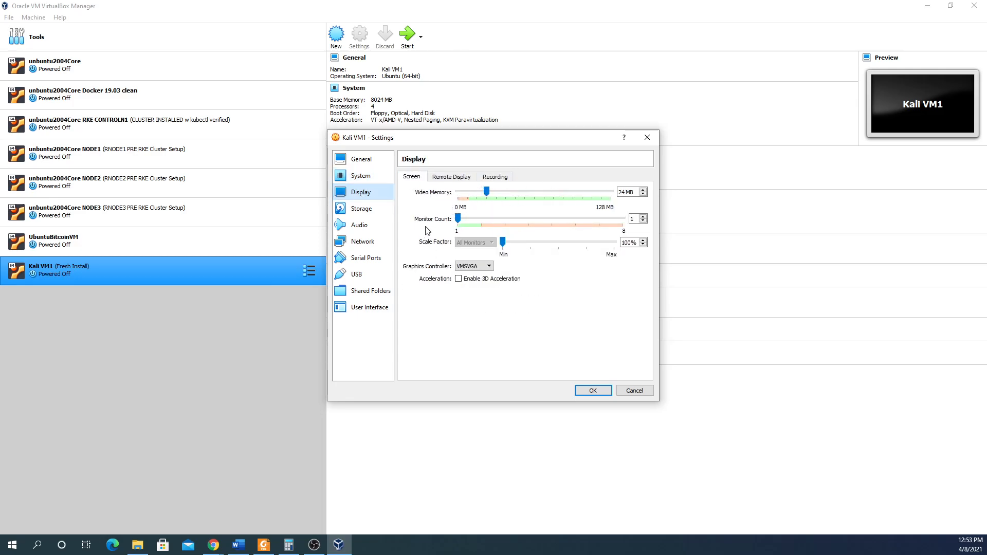
pyautogui.click(361, 208)
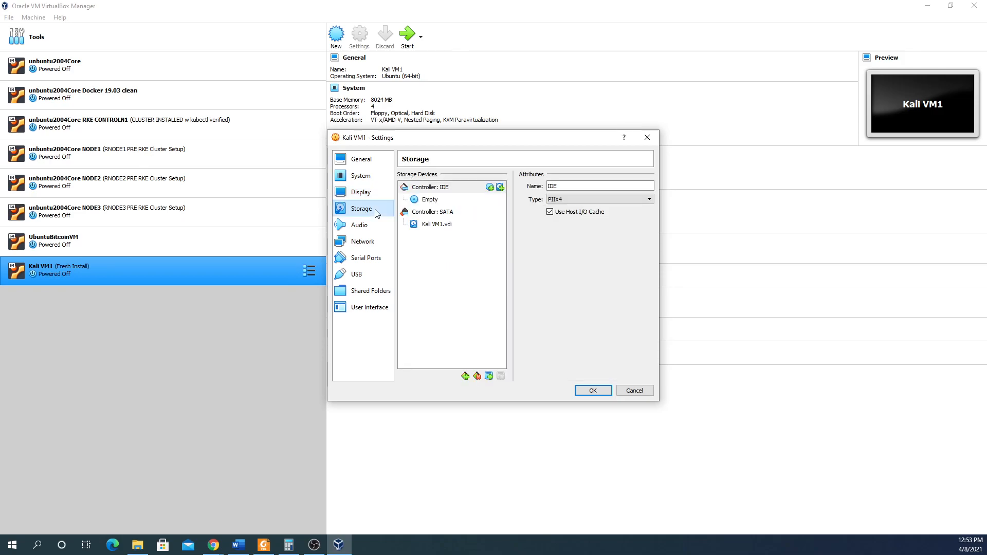
pyautogui.click(430, 200)
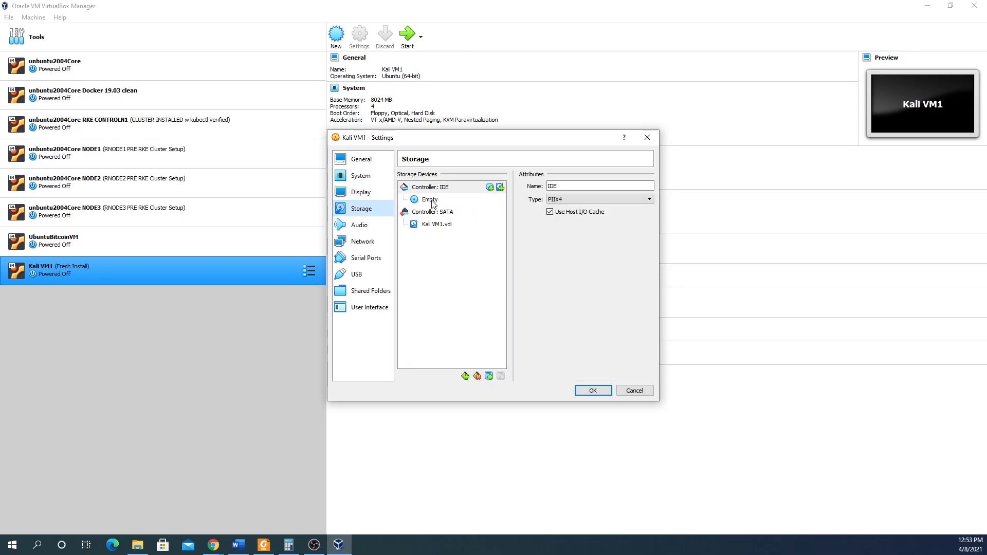
pyautogui.moveTo(430, 199)
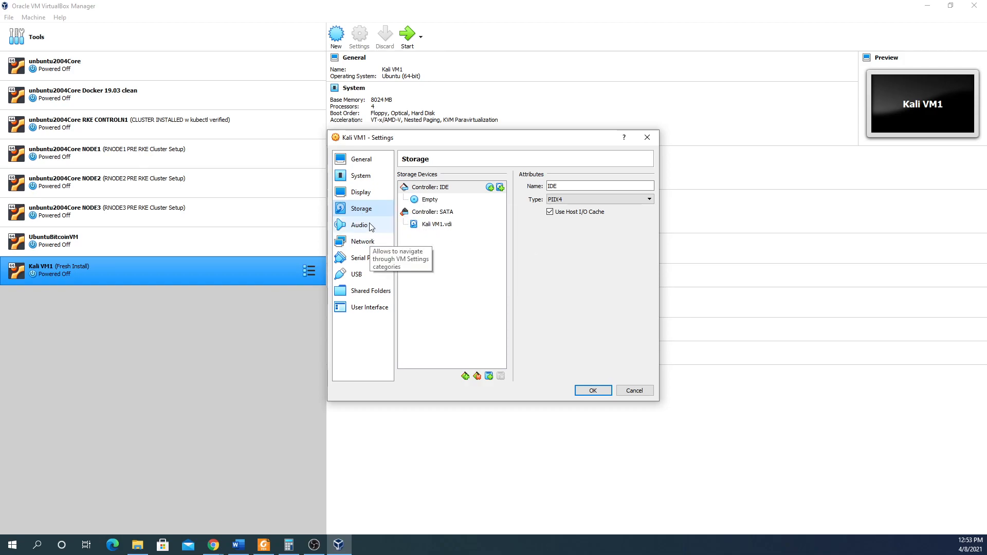
# Step: Review Audio and the bridged Network adapter with its advanced options, then the Serial Ports page
pyautogui.click(360, 226)
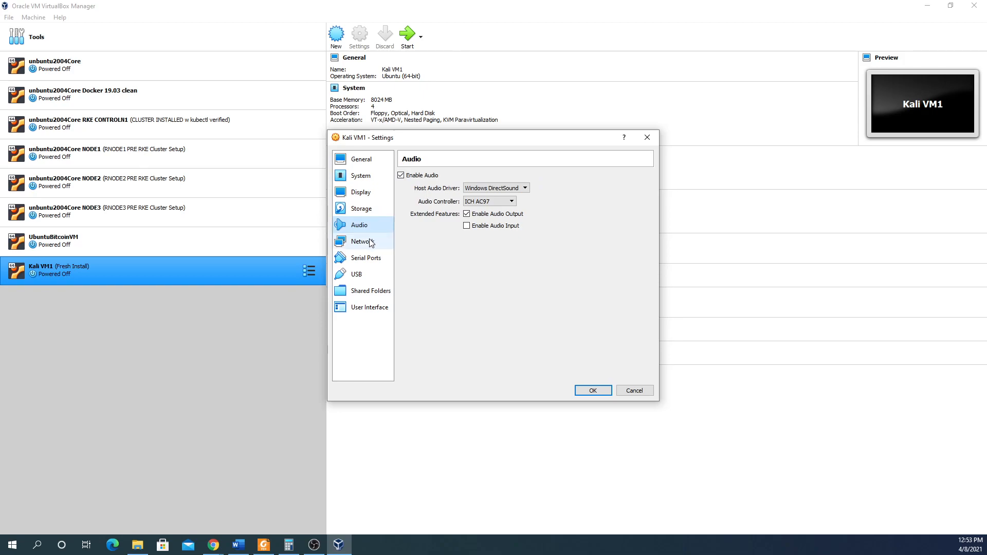
pyautogui.click(362, 241)
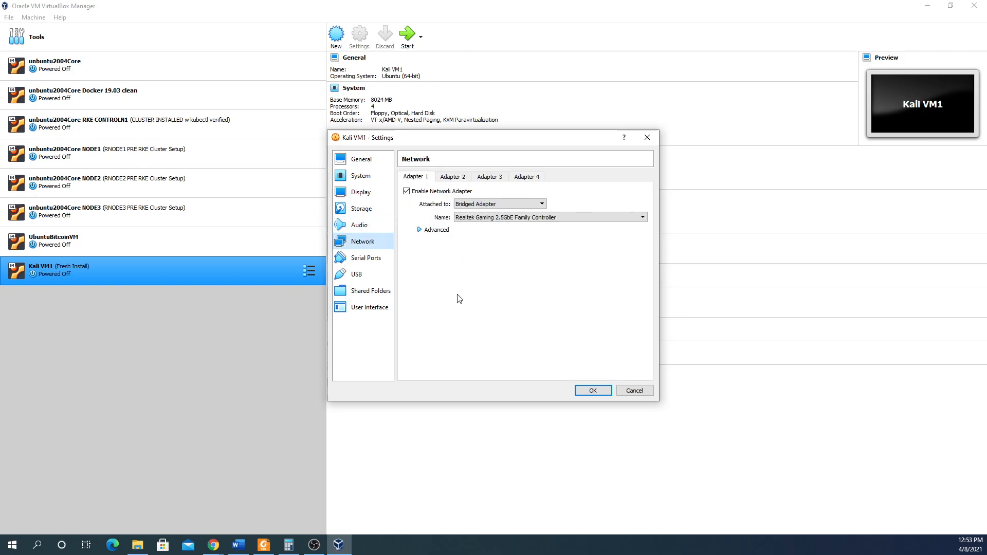
pyautogui.moveTo(408, 192)
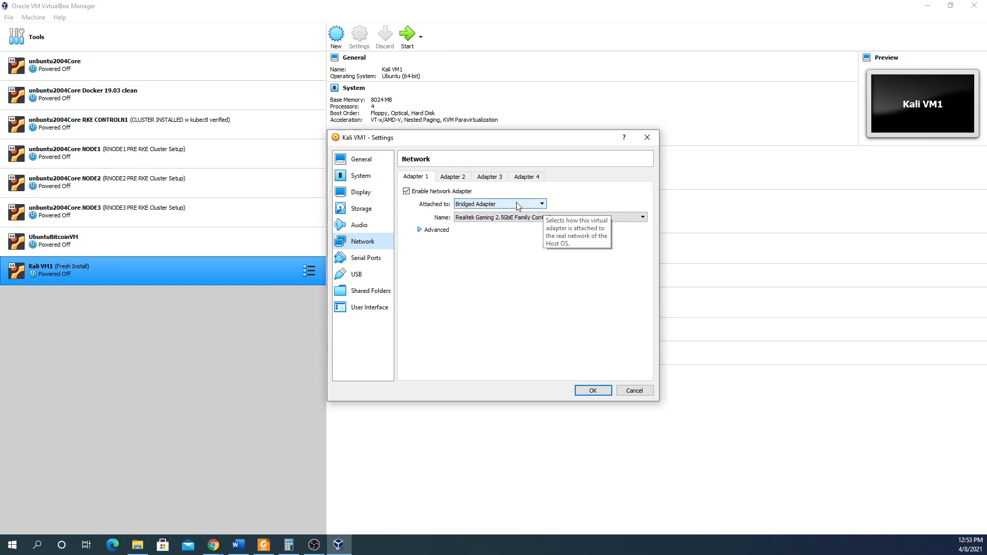
pyautogui.moveTo(510, 275)
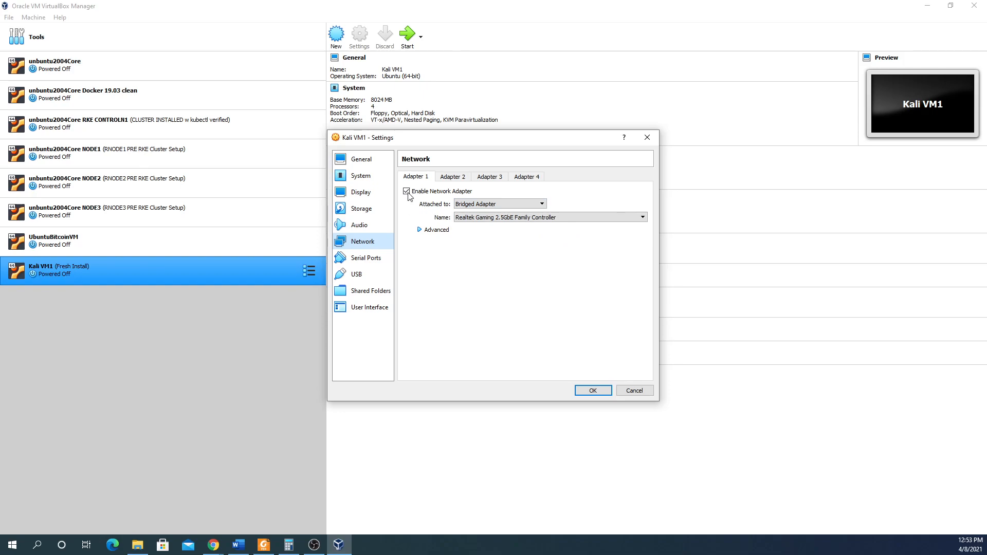
pyautogui.click(499, 203)
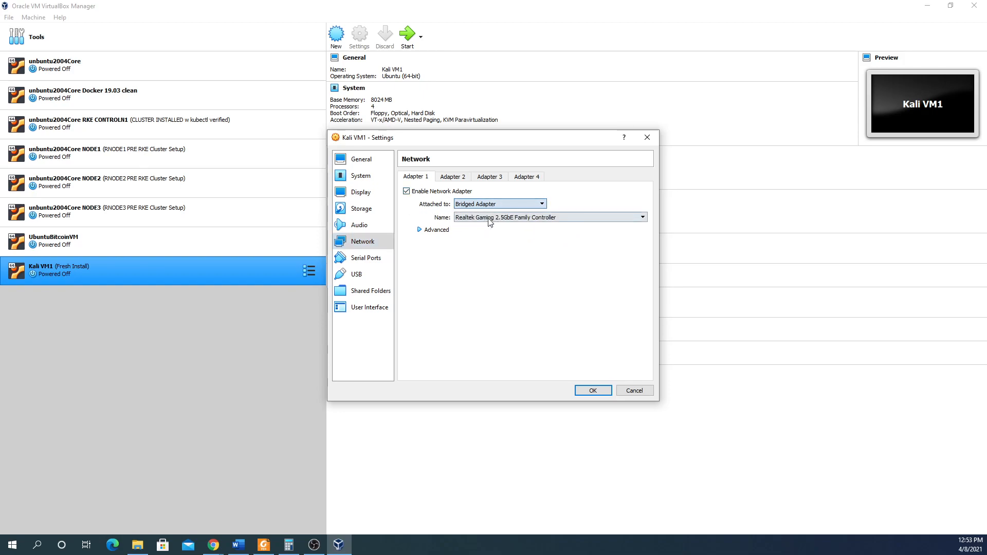
pyautogui.click(420, 229)
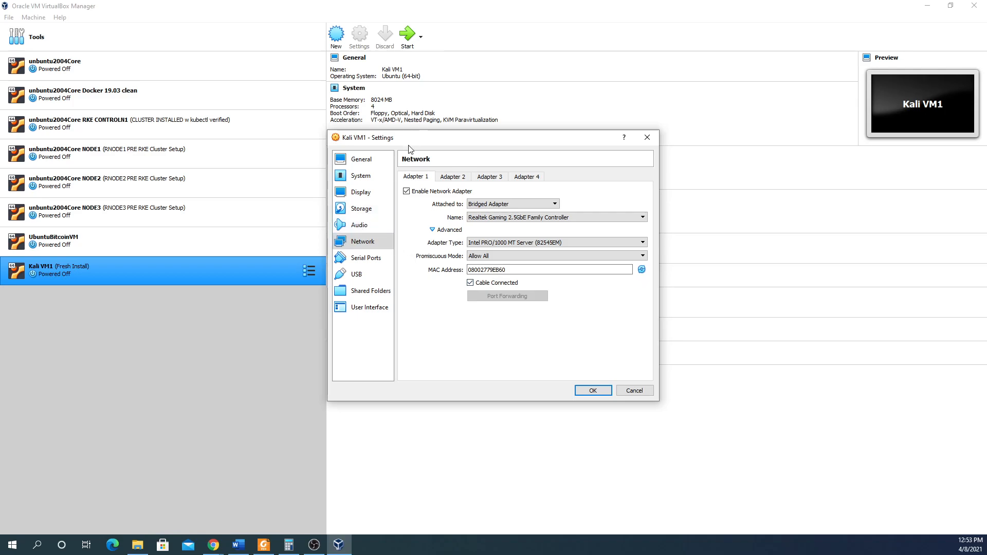
pyautogui.click(366, 257)
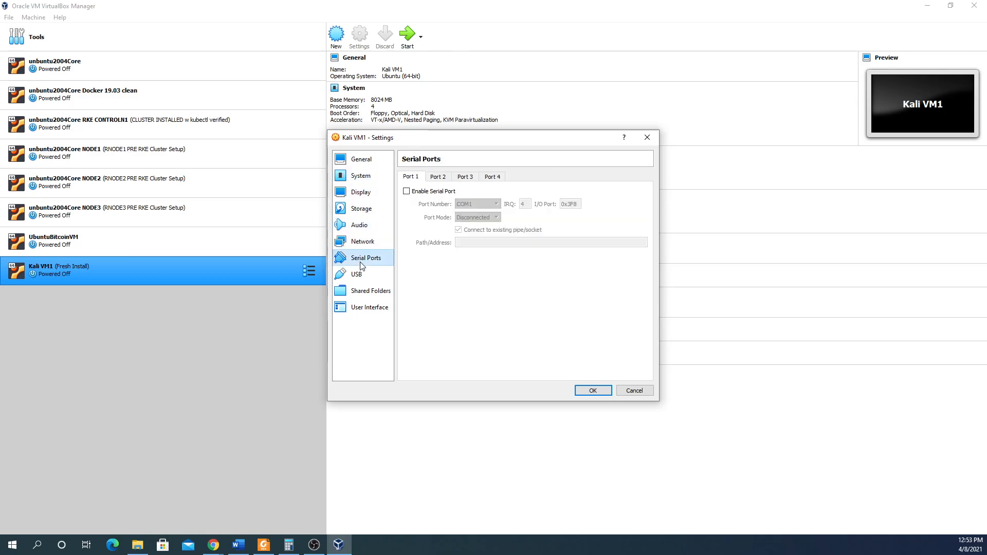
pyautogui.moveTo(365, 276)
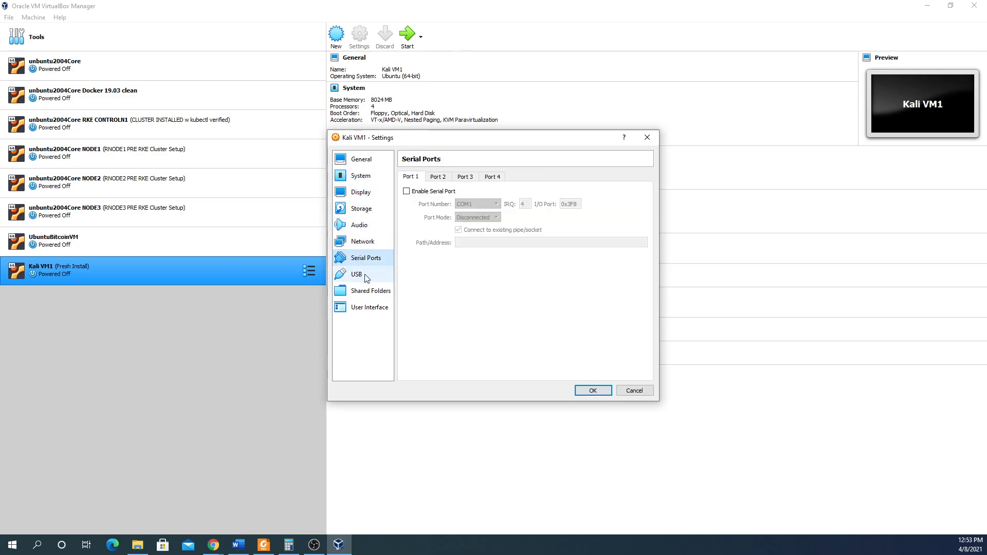
# Step: Show the USB page with USB 3.0 (xHCI) kept enabled and list host devices available for a new filter
pyautogui.click(357, 275)
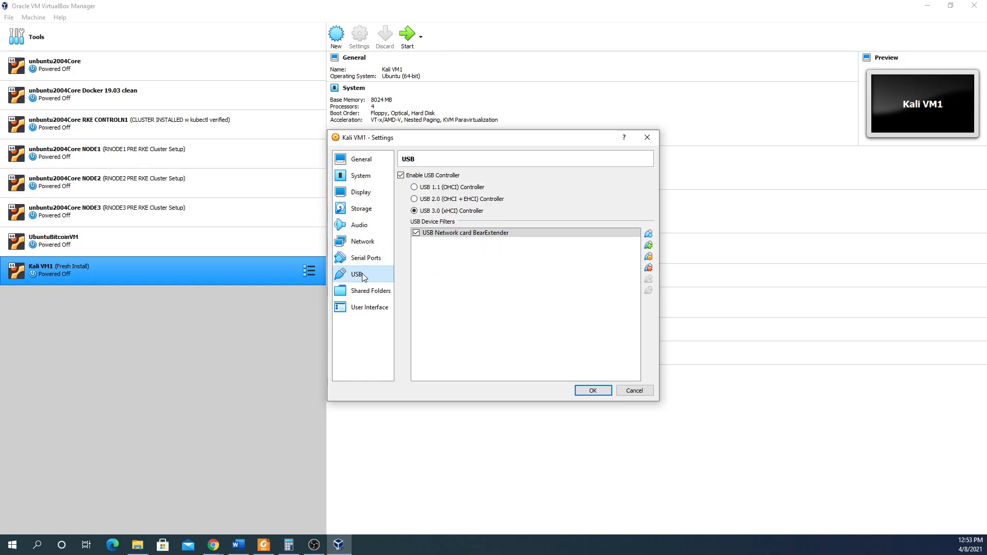
pyautogui.moveTo(489, 261)
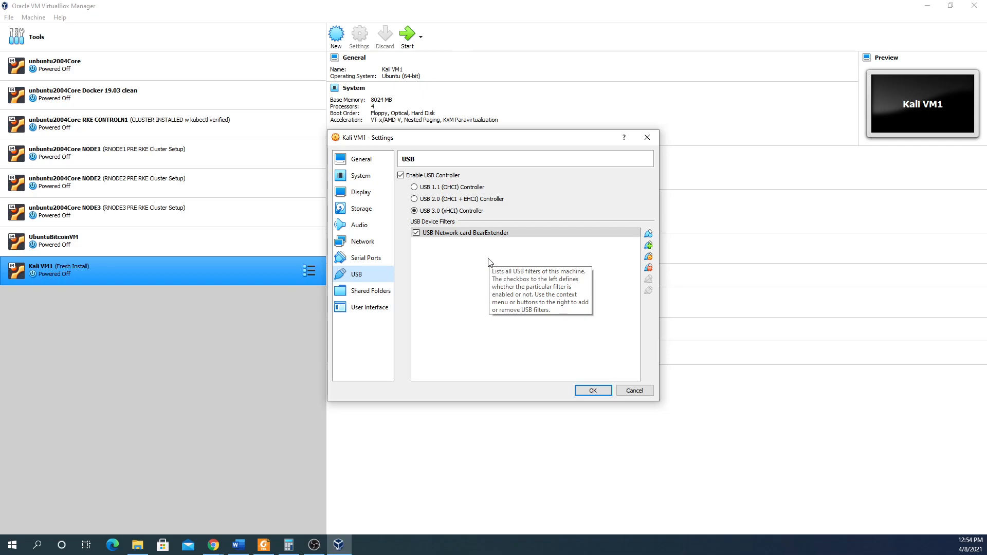
pyautogui.moveTo(407, 170)
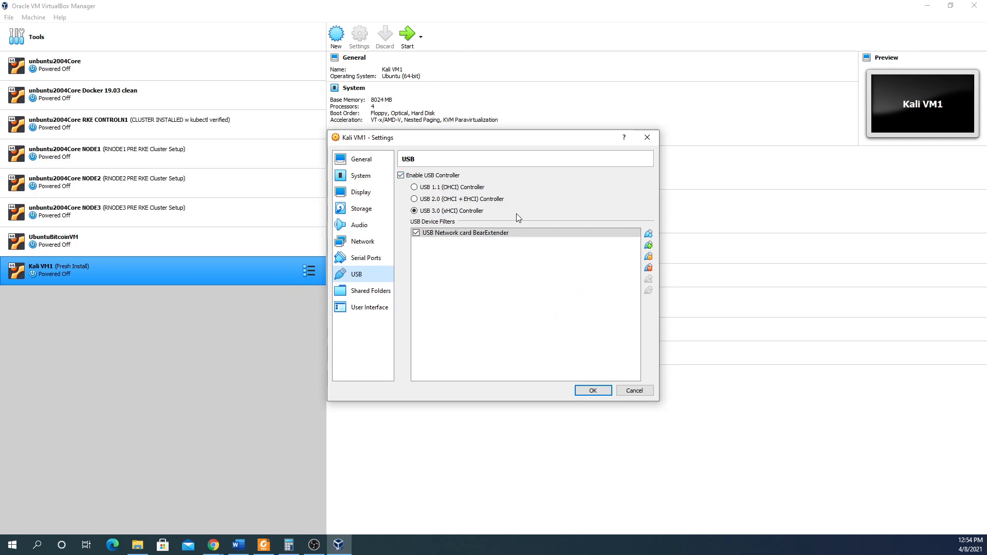
pyautogui.moveTo(456, 210)
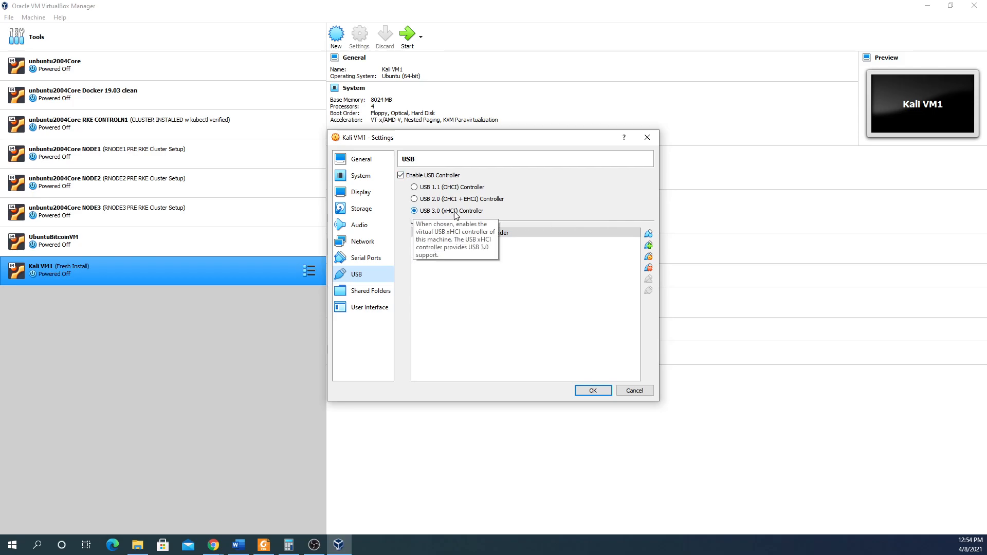
pyautogui.click(648, 245)
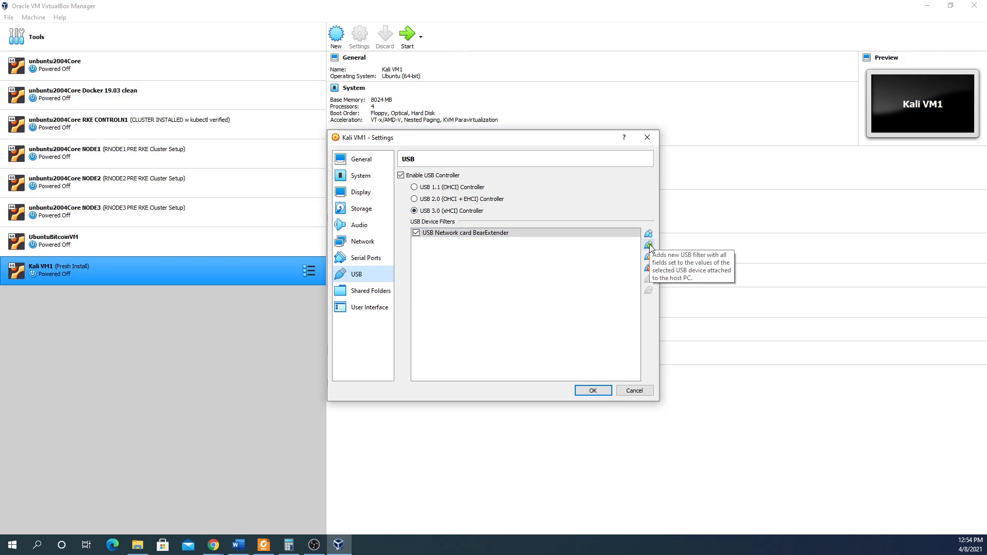
pyautogui.click(649, 245)
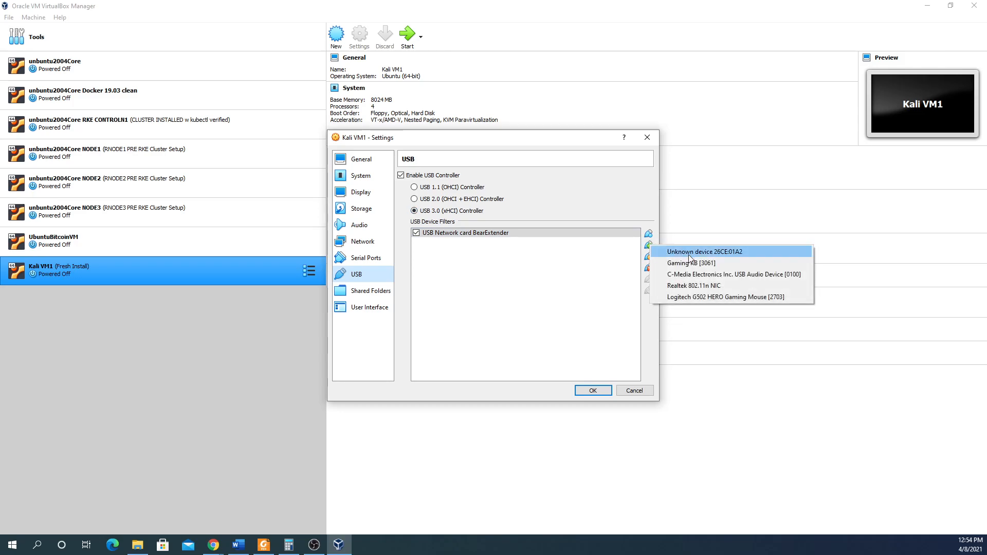
pyautogui.moveTo(694, 284)
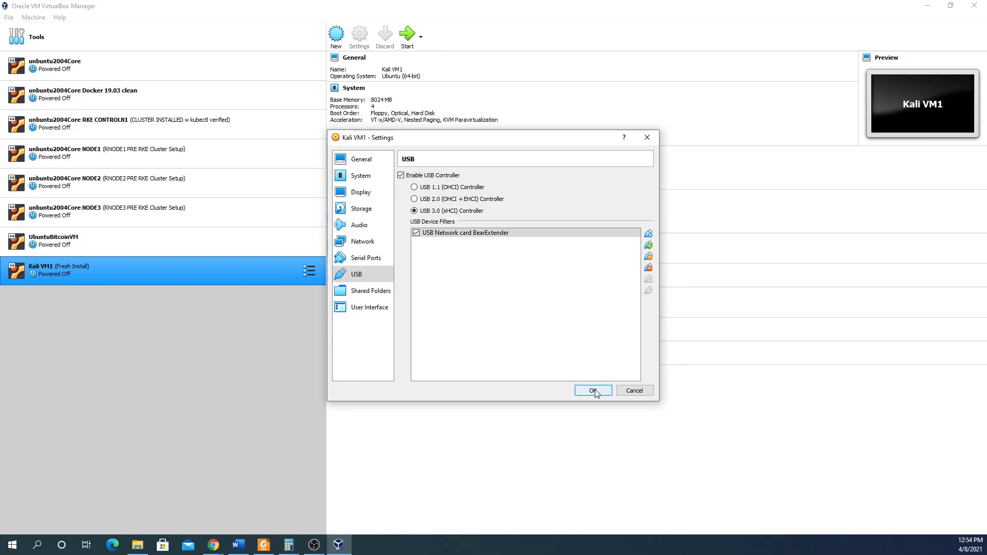
# Step: Save the settings with OK and start Kali VM1, booting to the sda5_crypt unlock prompt
pyautogui.click(592, 391)
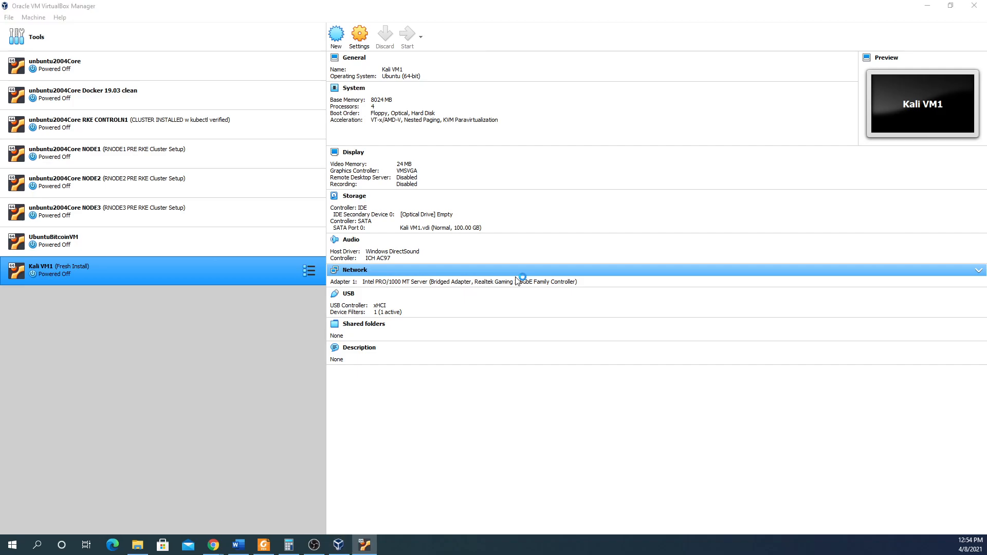
pyautogui.click(408, 35)
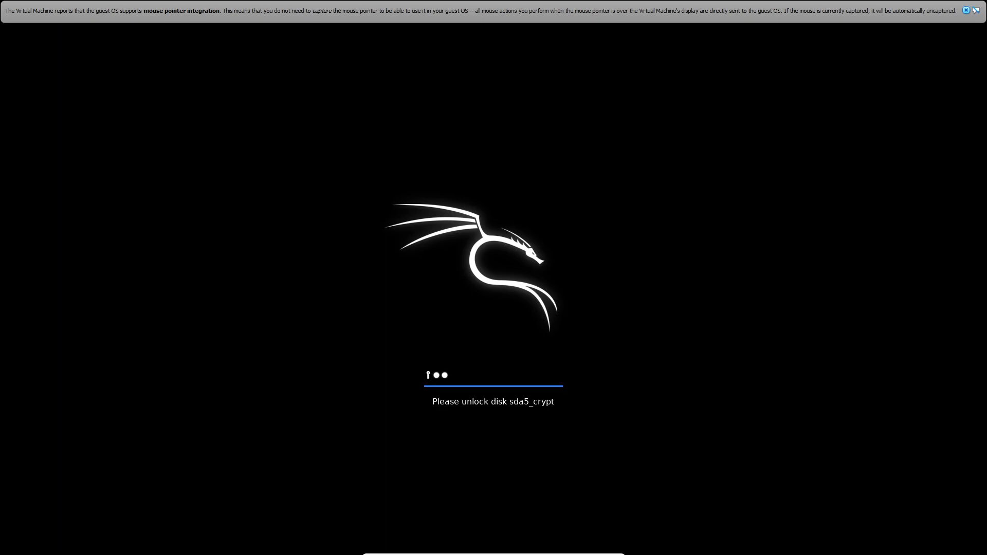
# Step: Enter the passphrase to unlock encrypted disk sda5_crypt and continue booting
pyautogui.write('password')
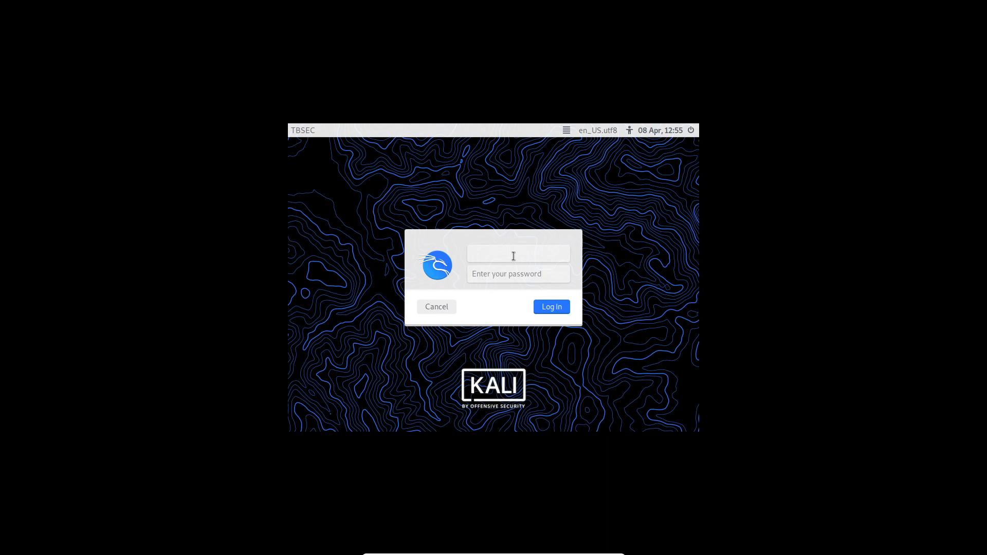
# Step: Log in as mikem and reach the Kali desktop with a terminal open
pyautogui.write('mikem')
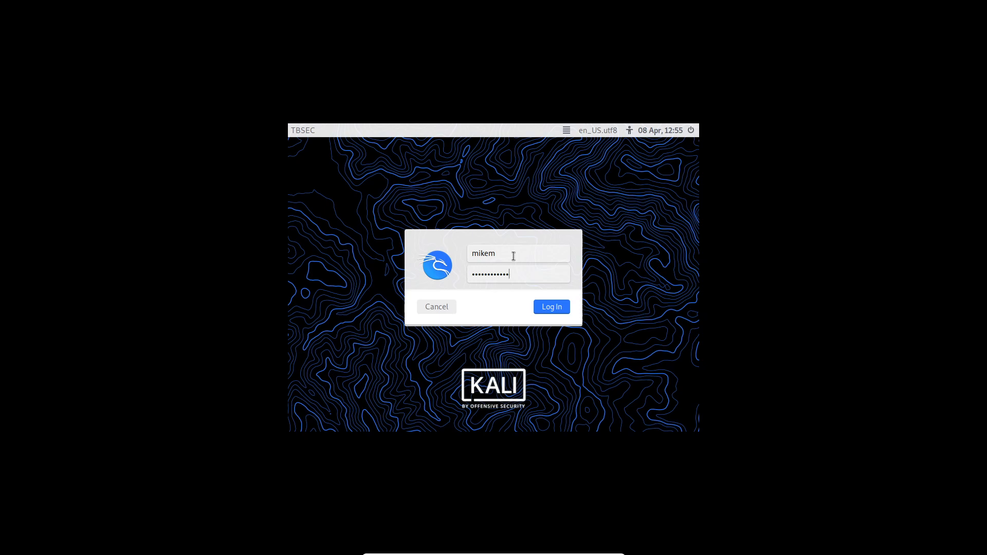
pyautogui.write('•')
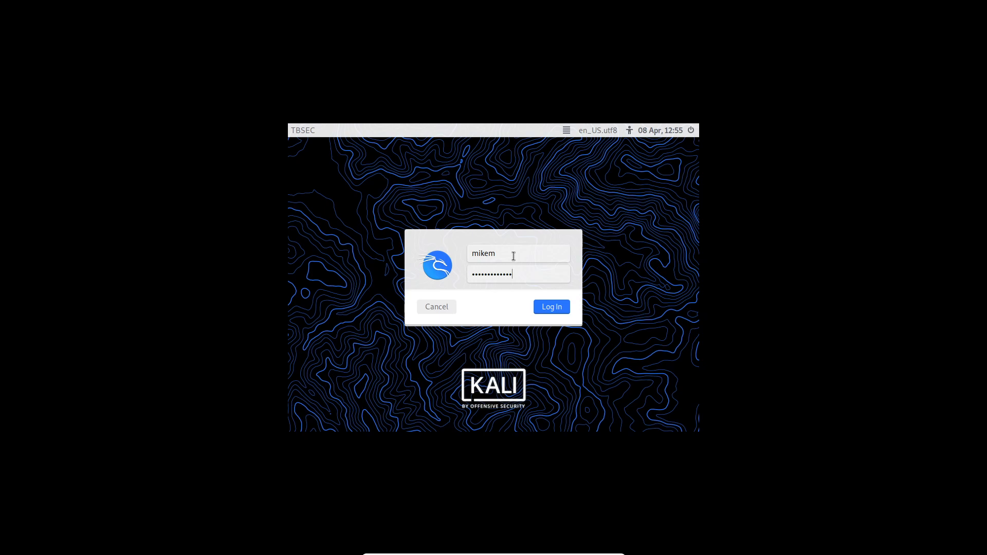
pyautogui.click(551, 306)
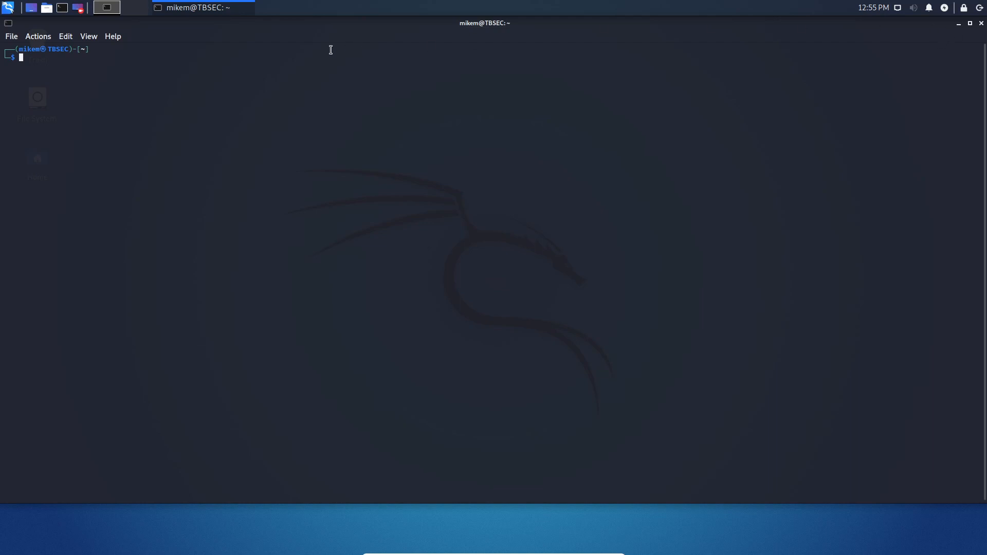
# Step: Launch wifite from Wireless Attacks, then run iwconfig, finding only lo and eth0 without wireless extensions
pyautogui.click(8, 7)
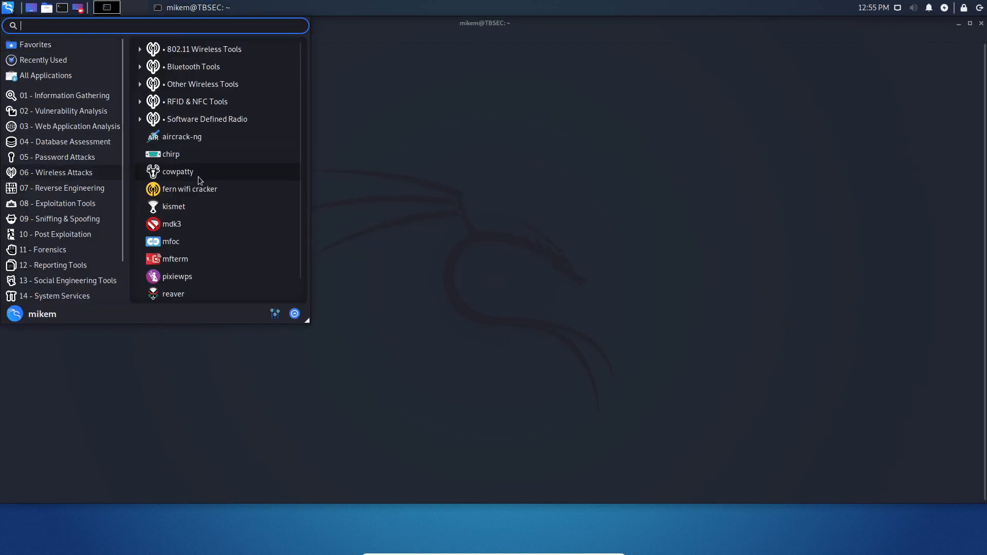
pyautogui.scroll(-3)
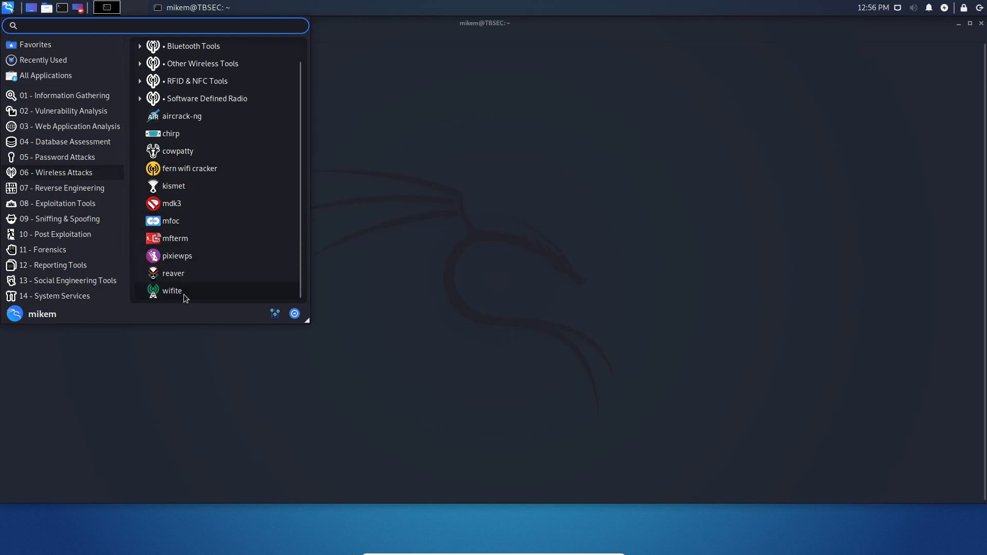
pyautogui.click(172, 290)
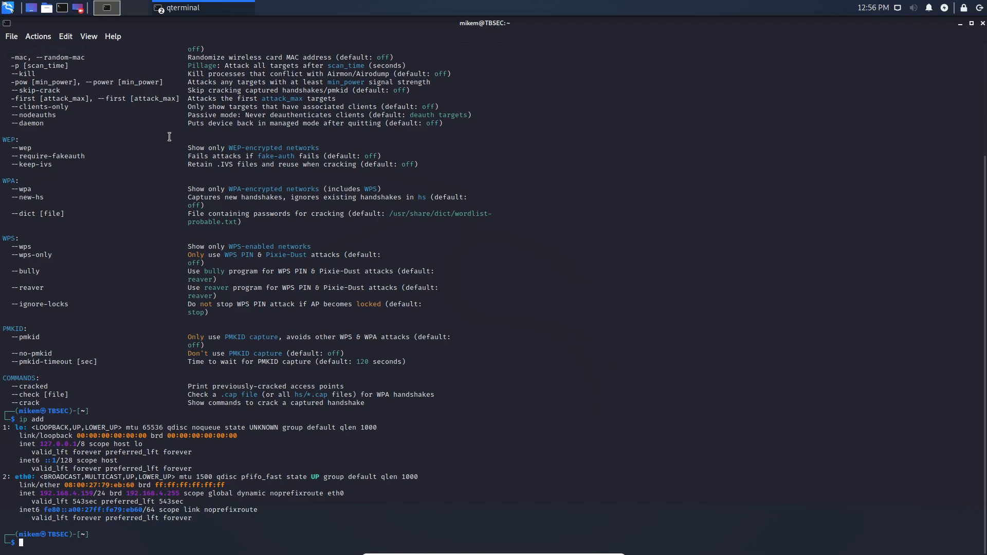
pyautogui.write('iw')
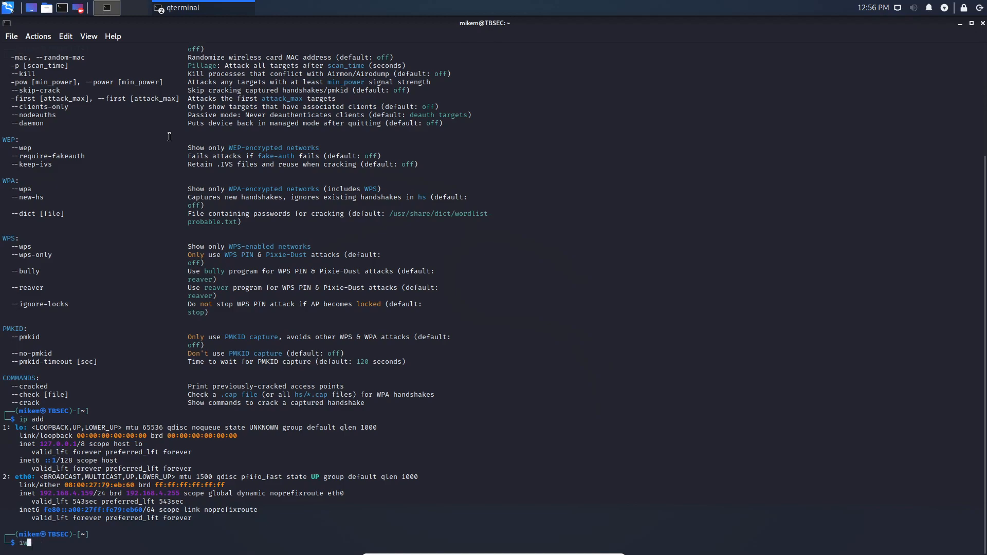
pyautogui.write('config')
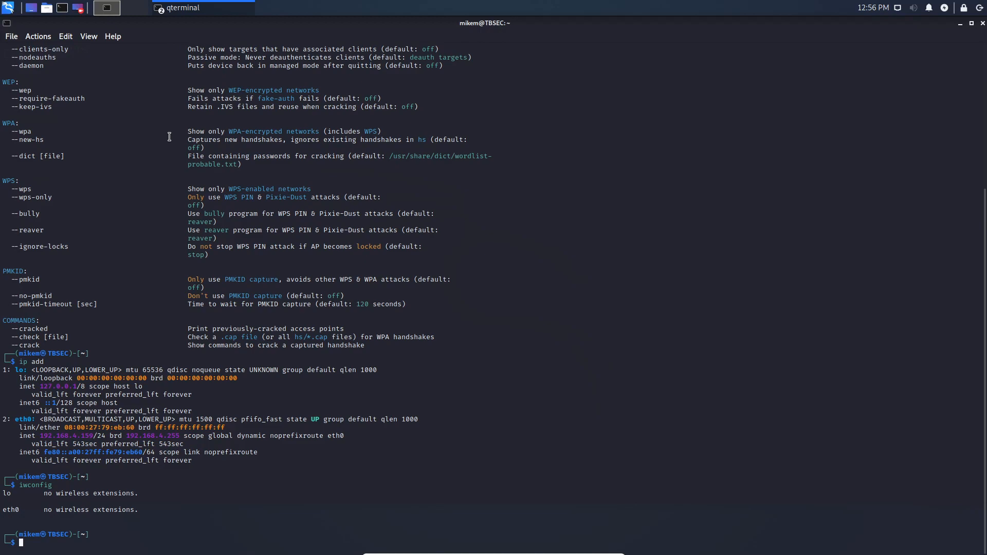
pyautogui.moveTo(628, 327)
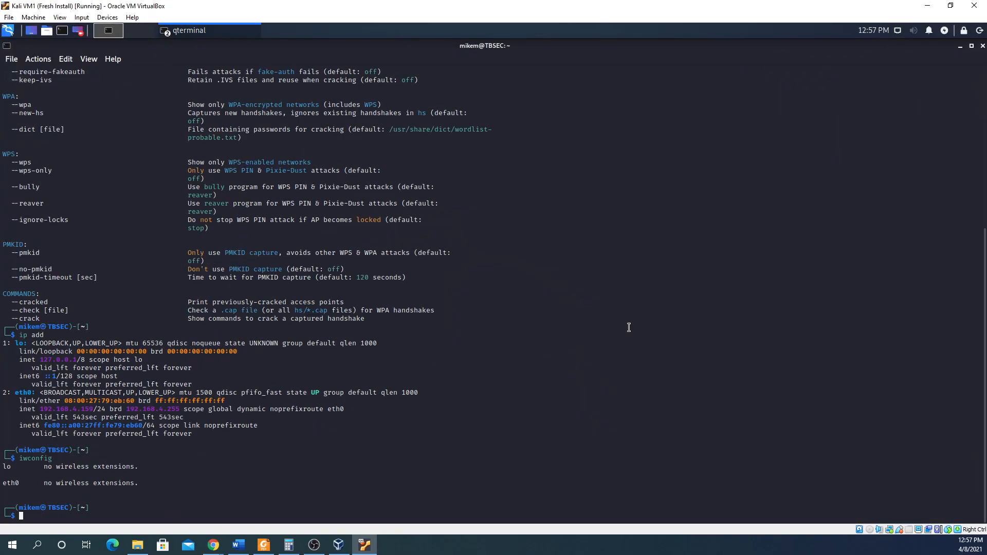
pyautogui.click(339, 545)
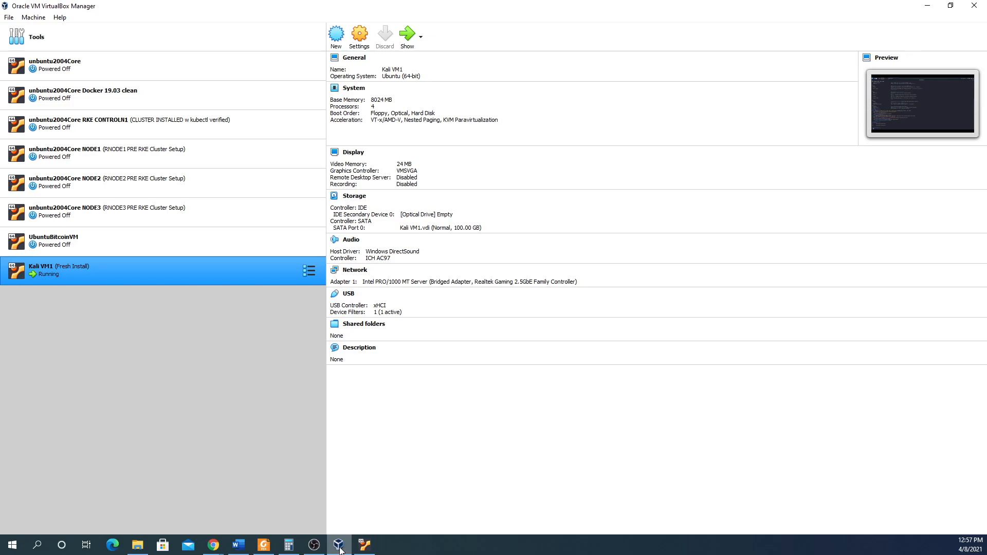
pyautogui.click(365, 545)
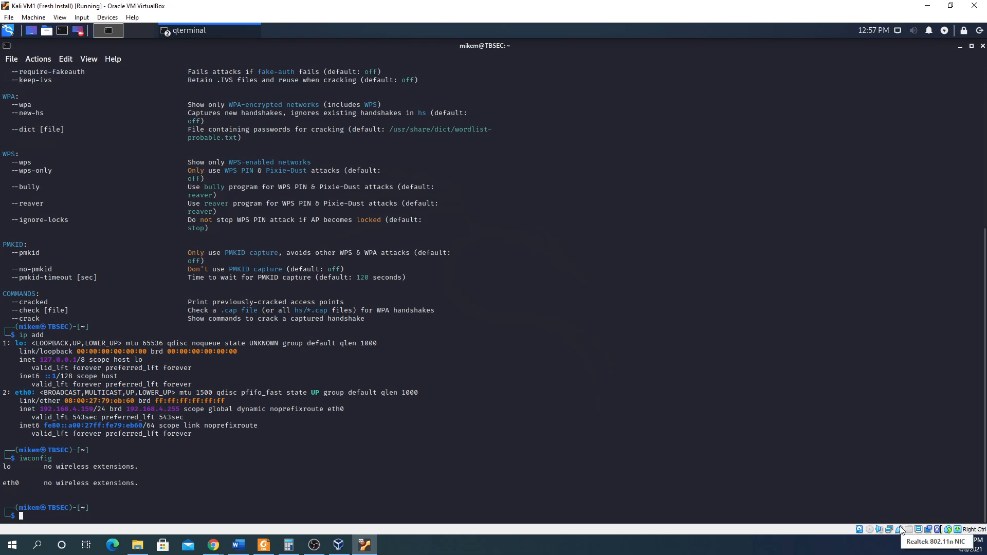
pyautogui.moveTo(779, 454)
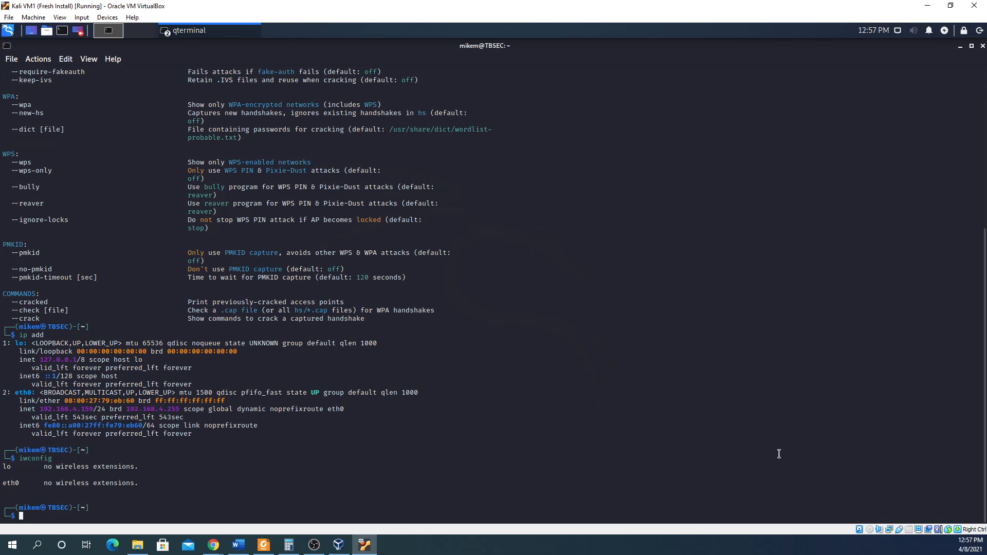
pyautogui.click(899, 30)
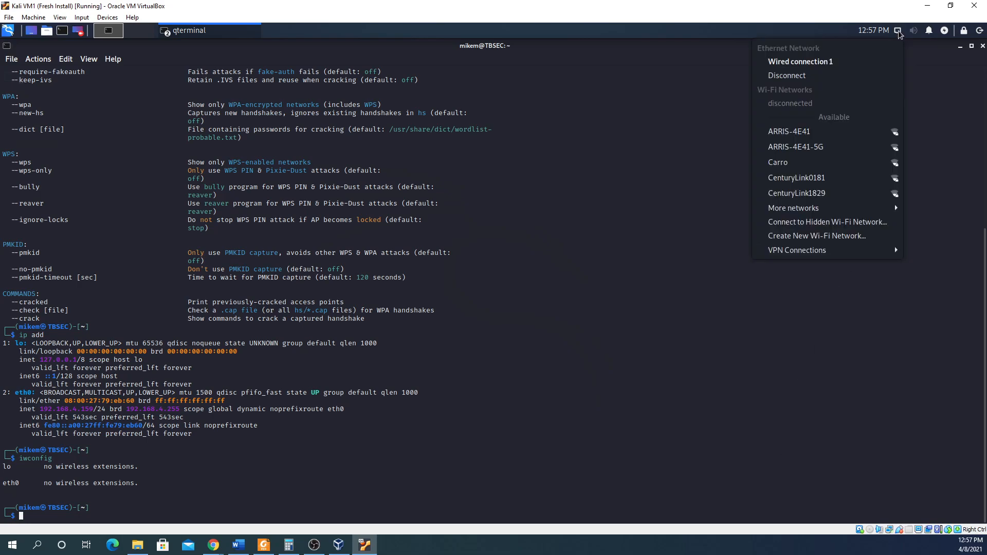
pyautogui.moveTo(819, 194)
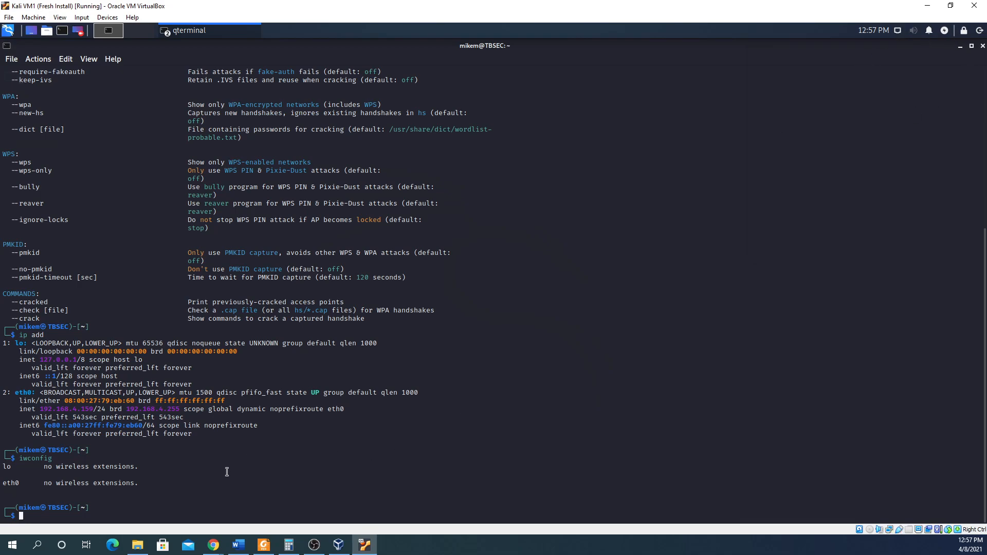
# Step: Run `ip add` again, now listing a dormant wlan0 alongside lo and eth0
pyautogui.write('ip address')
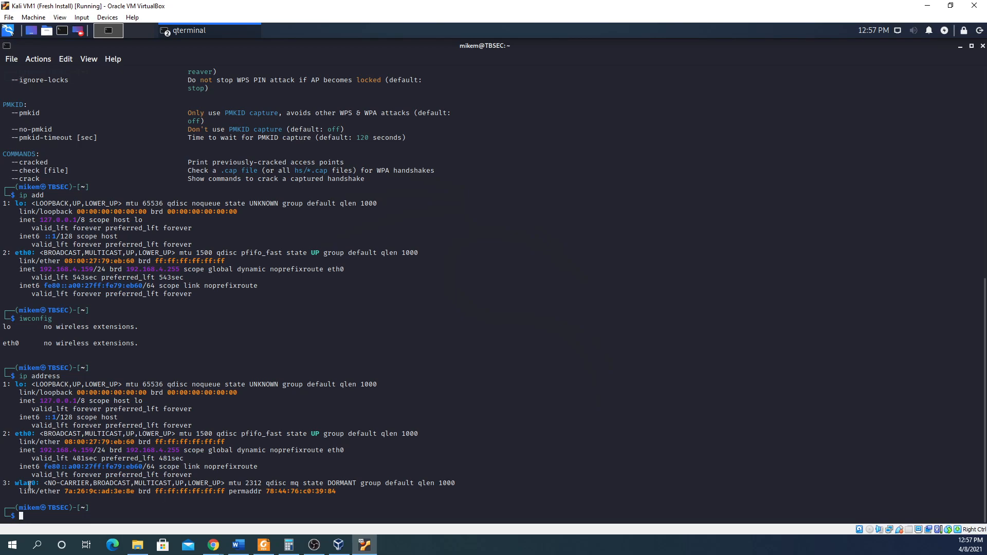
pyautogui.moveTo(625, 239)
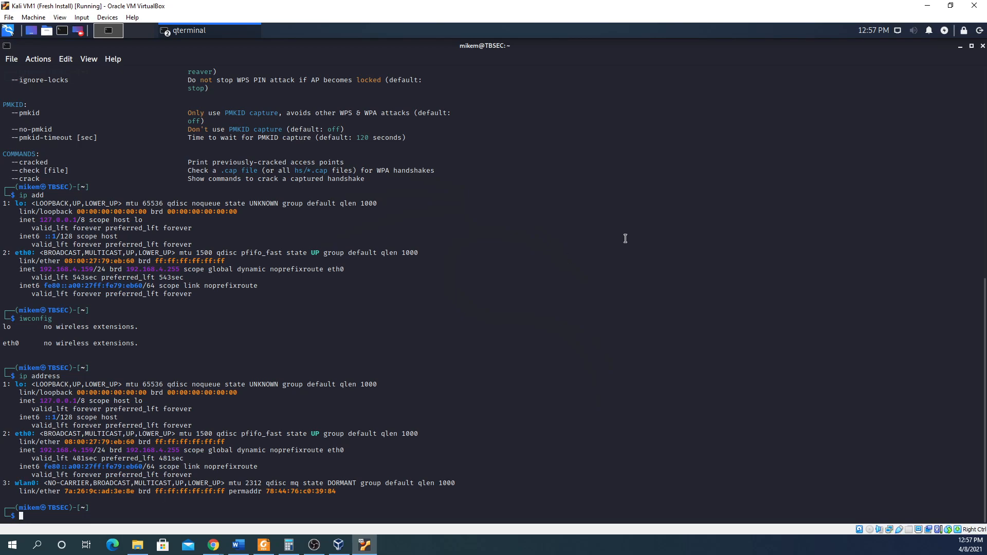
pyautogui.moveTo(622, 234)
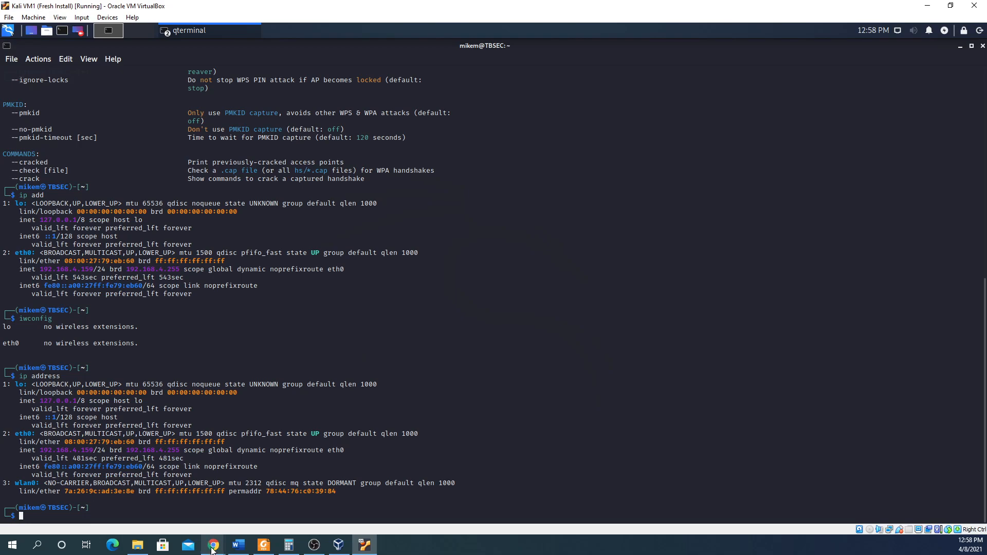
pyautogui.moveTo(186, 496)
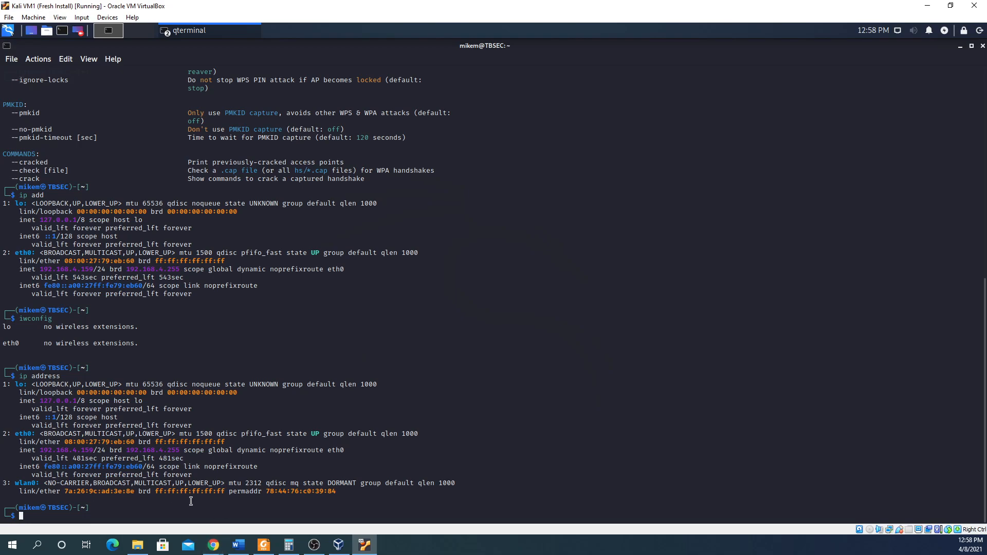
# Step: Become root, list the home directory, make realtekdriverinstall and change into it
pyautogui.write('sudo su')
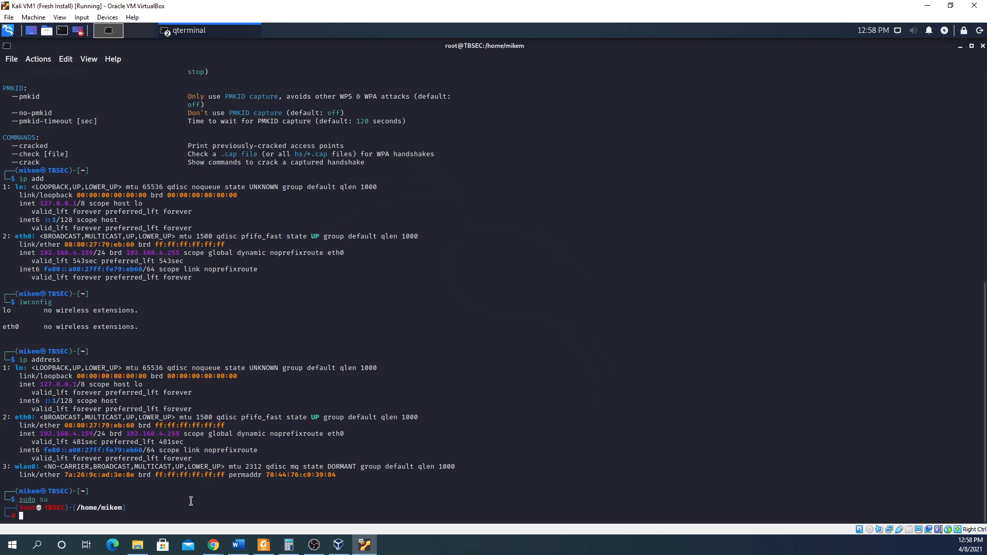
pyautogui.write('ls')
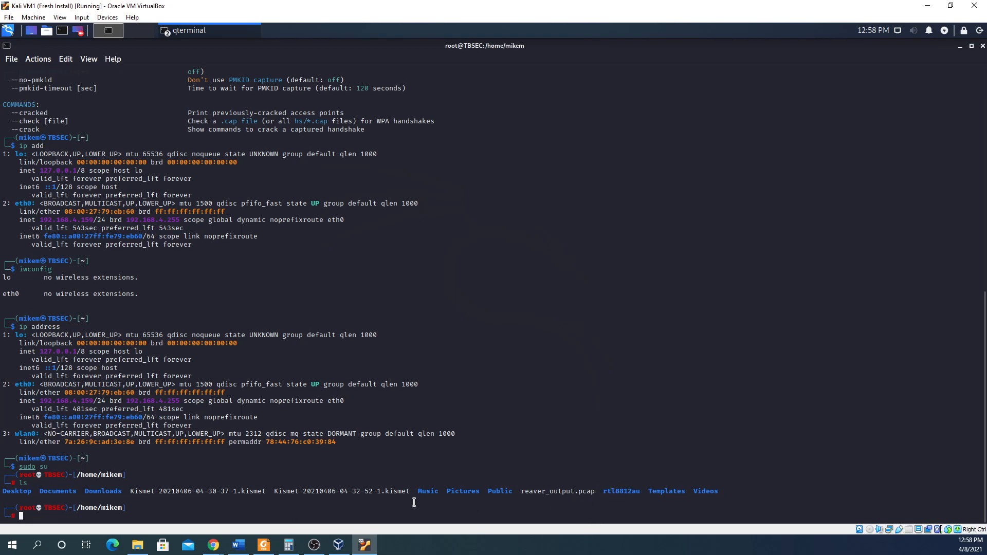
pyautogui.moveTo(598, 501)
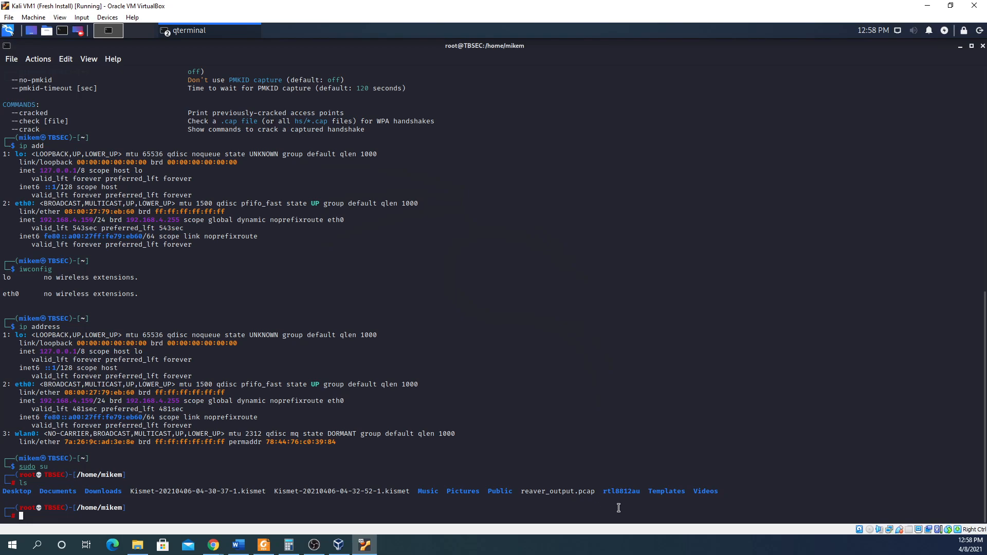
pyautogui.write('mkdir rtl8812au')
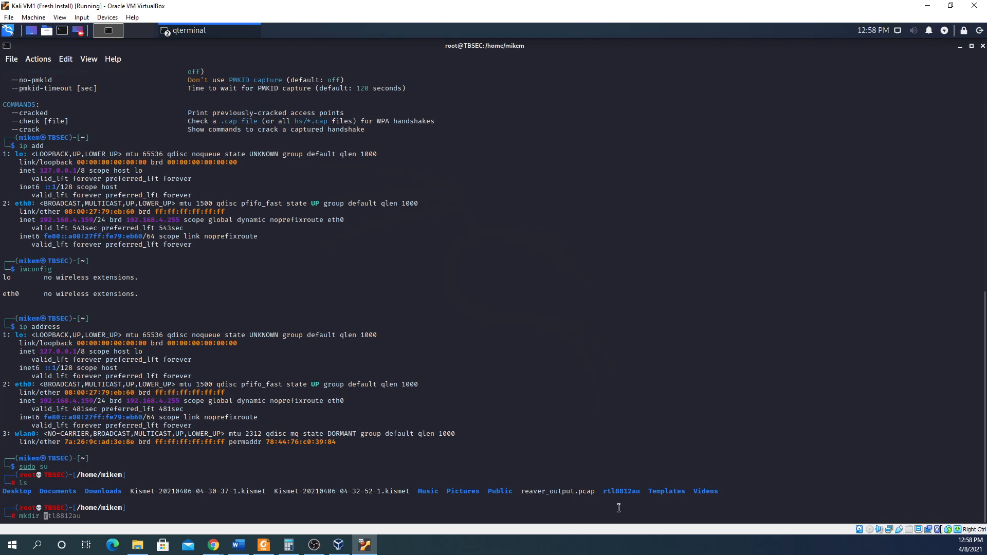
pyautogui.write('realte')
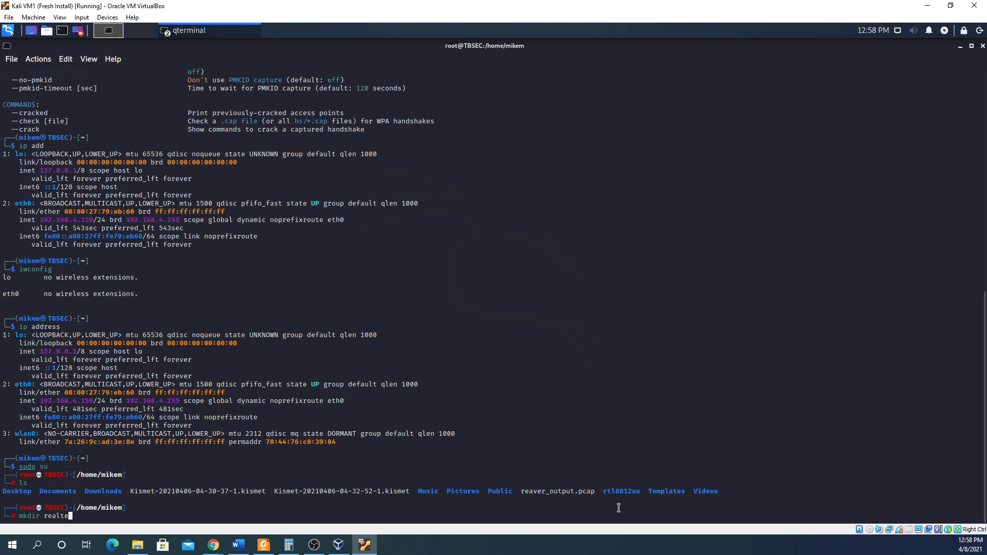
pyautogui.write('kdriverinstall')
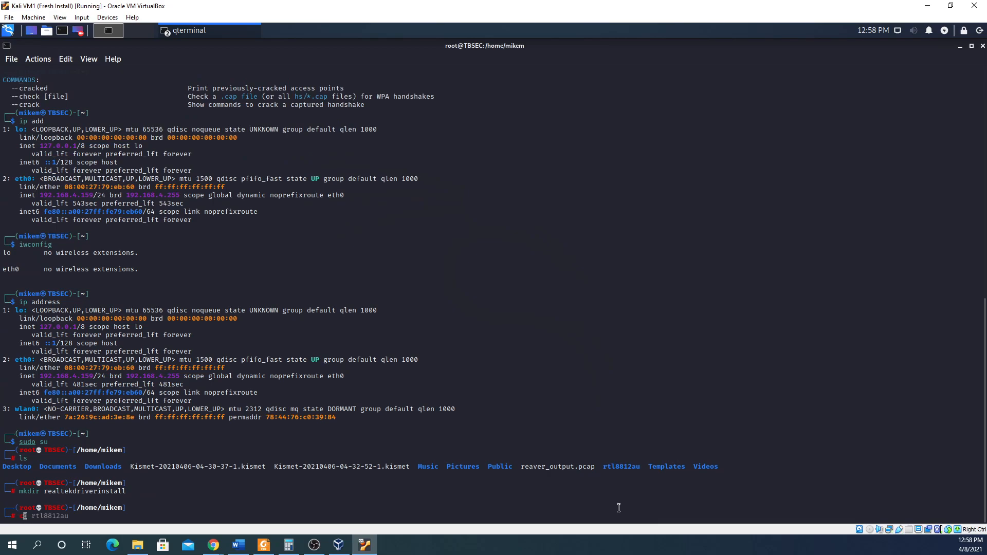
pyautogui.write('cd realtekdriverinstall/')
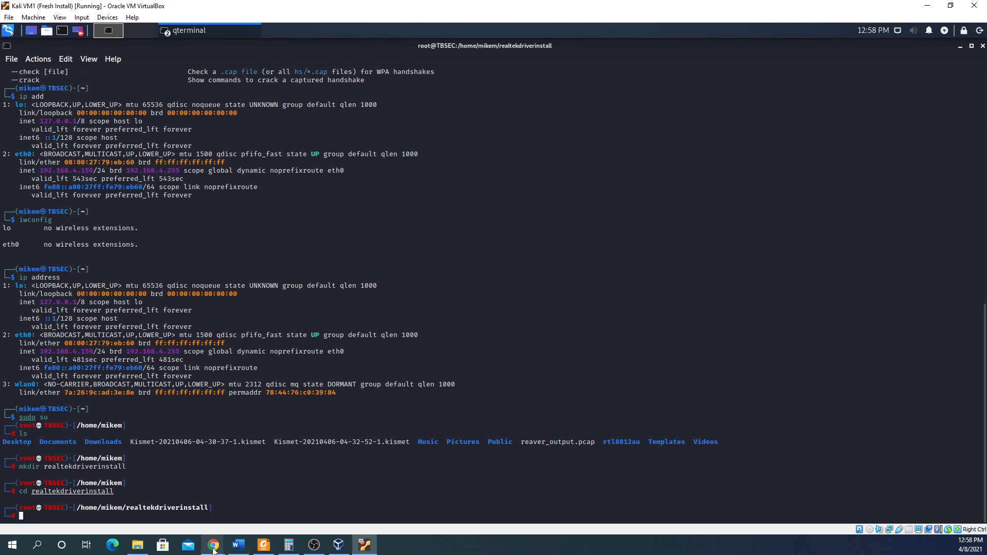
# Step: Review the rtl8812au README in Chrome and copy the repository URL from the address bar
pyautogui.click(213, 546)
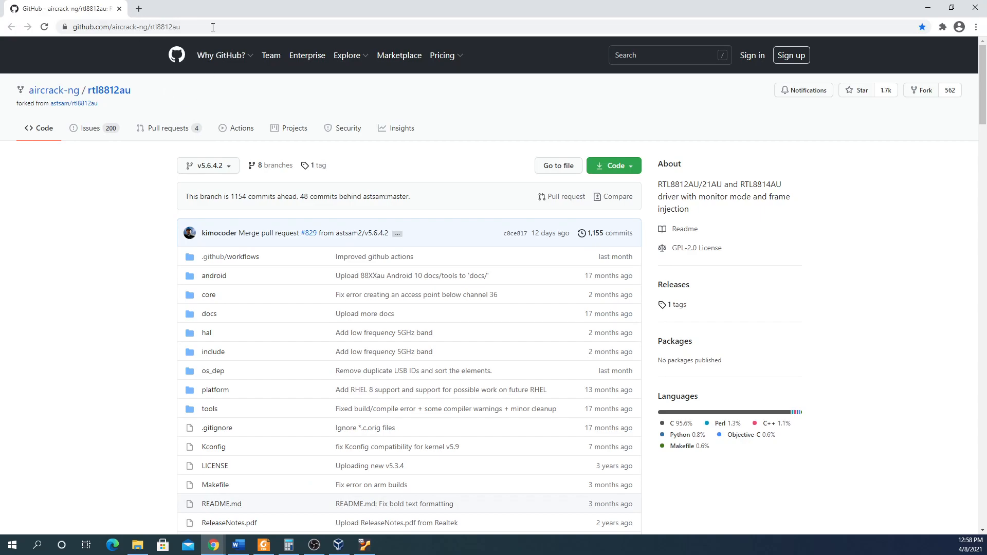
pyautogui.scroll(-3)
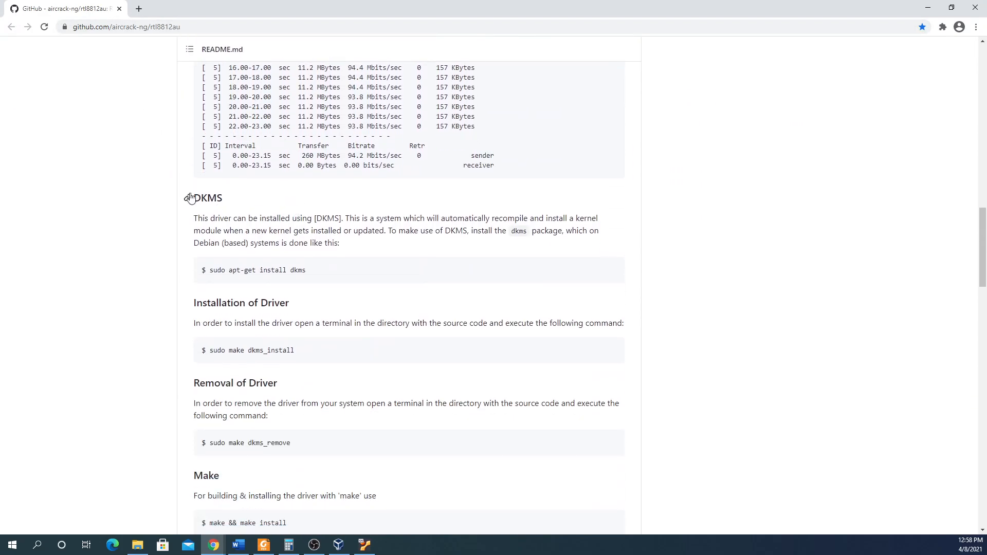
pyautogui.moveTo(327, 288)
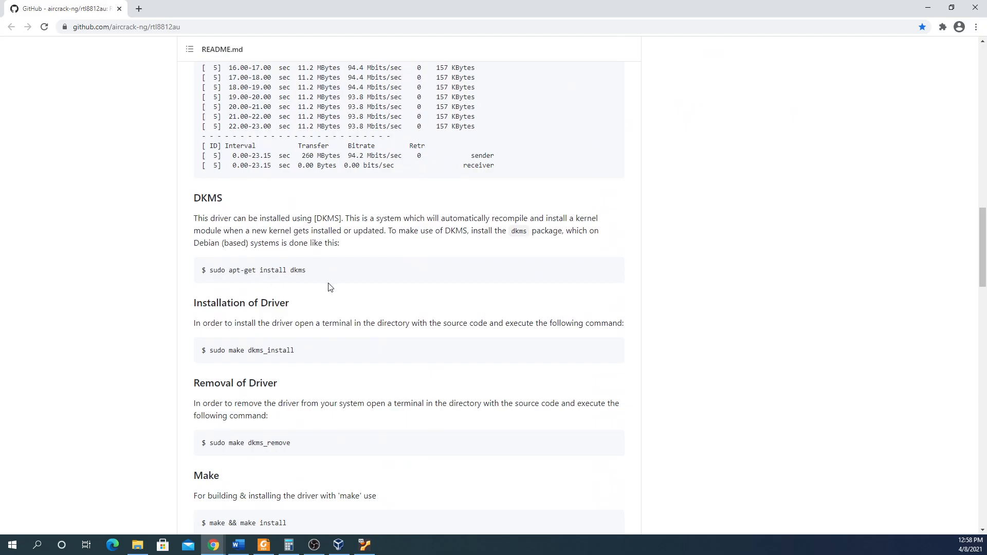
pyautogui.moveTo(302, 279)
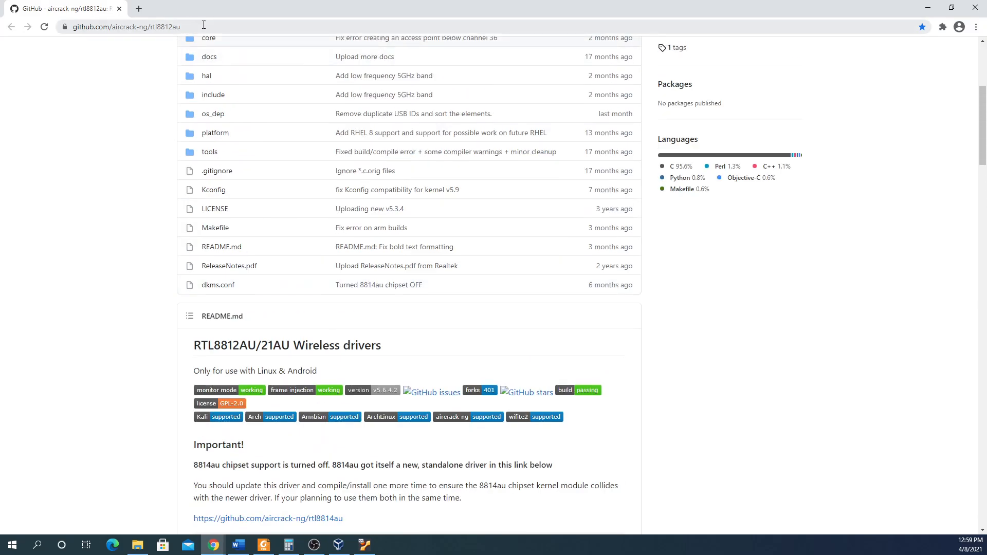
pyautogui.rightClick(125, 27)
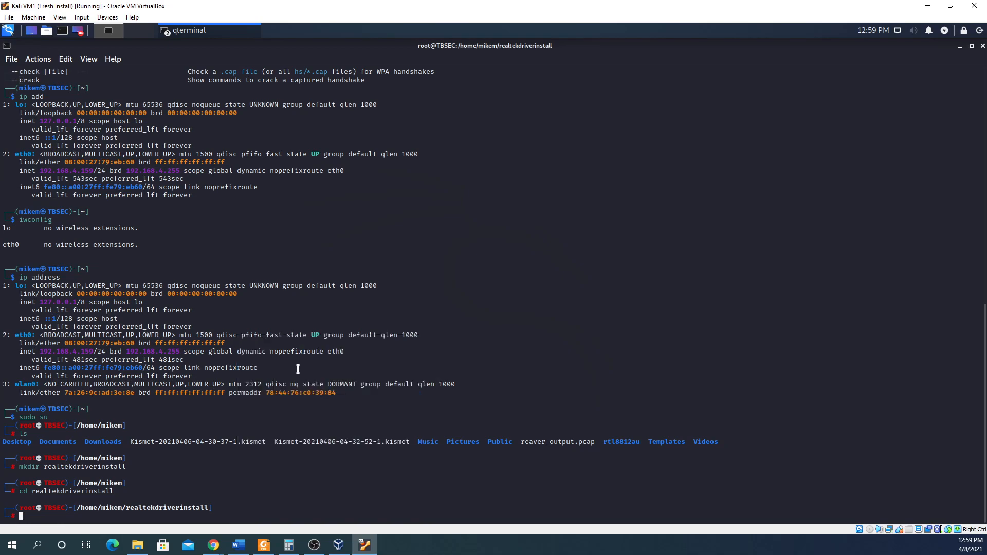
pyautogui.write('https://github.com/aircrack-ng/rtl8812au')
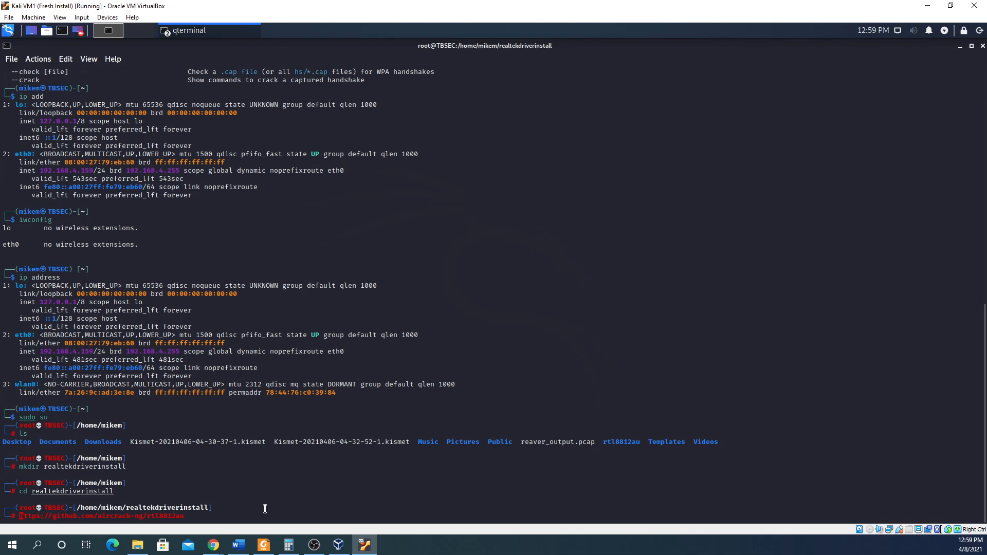
pyautogui.write('git clone')
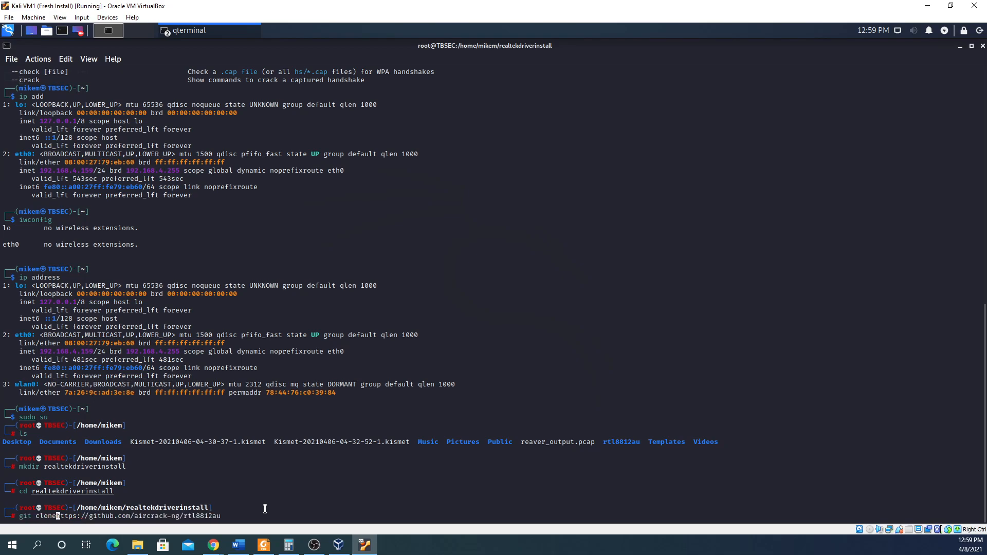
pyautogui.write('" "')
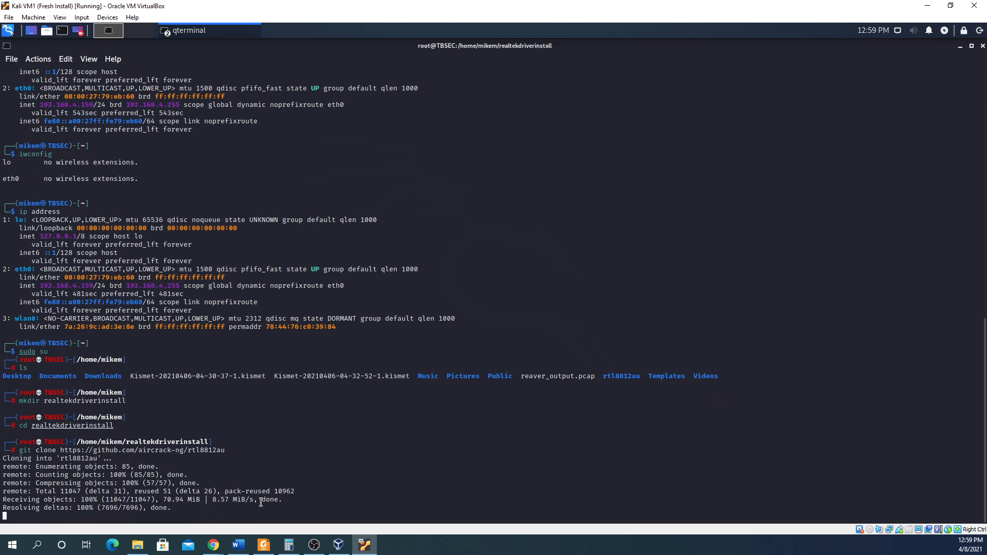
pyautogui.press('Return')
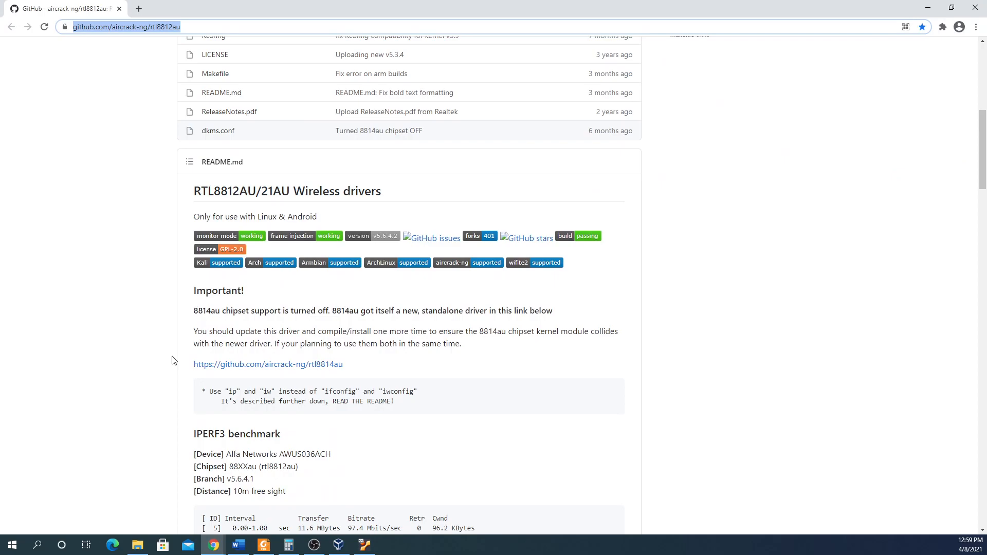
# Step: Select the README's apt-get install dkms command and read the driver install and removal steps
pyautogui.scroll(-3)
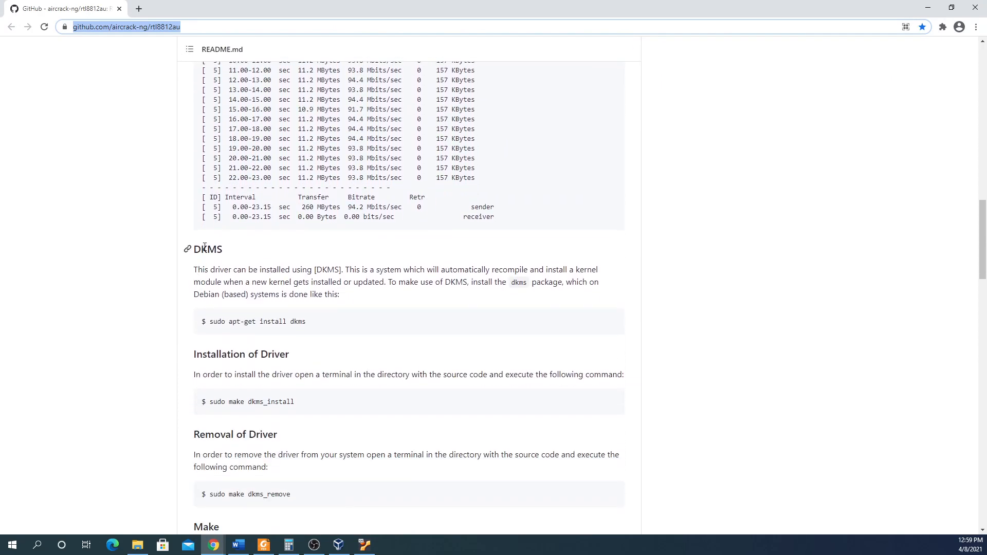
pyautogui.doubleClick(235, 322)
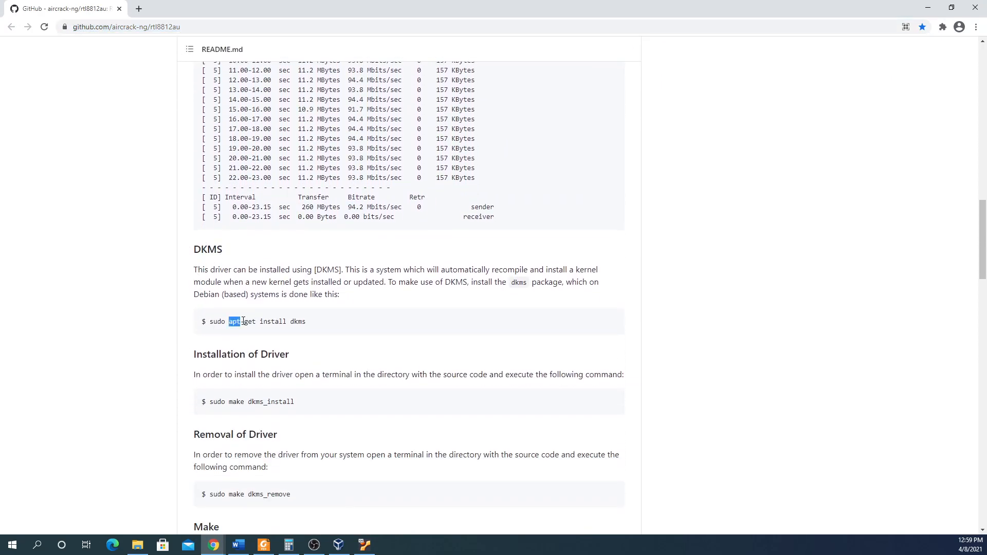
pyautogui.moveTo(233, 322); pyautogui.dragTo(305, 322)
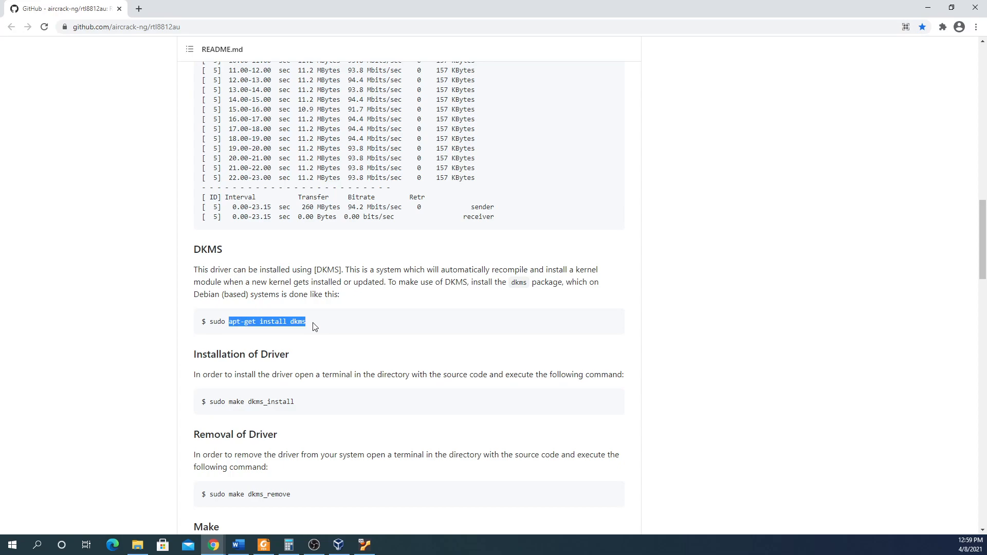
pyautogui.scroll(-3)
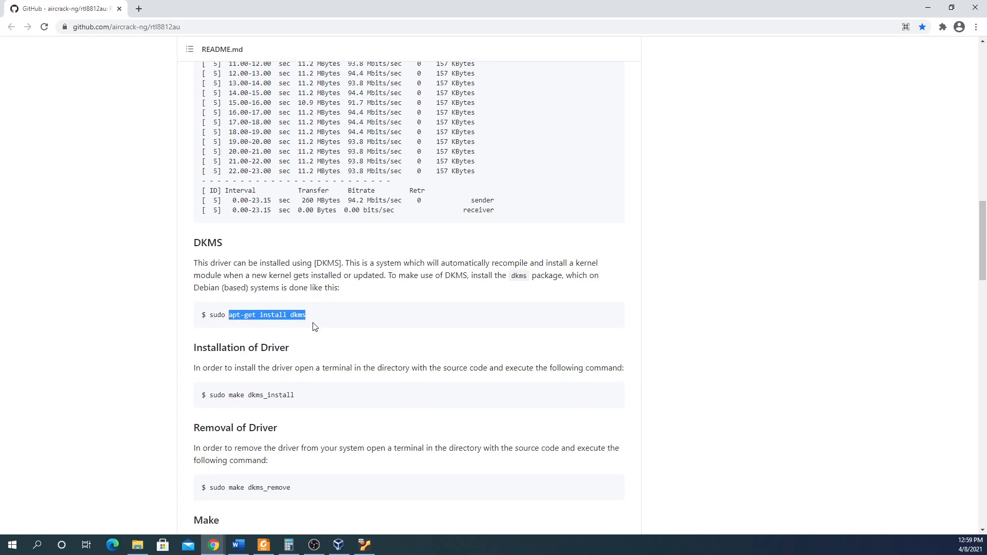
pyautogui.scroll(-3)
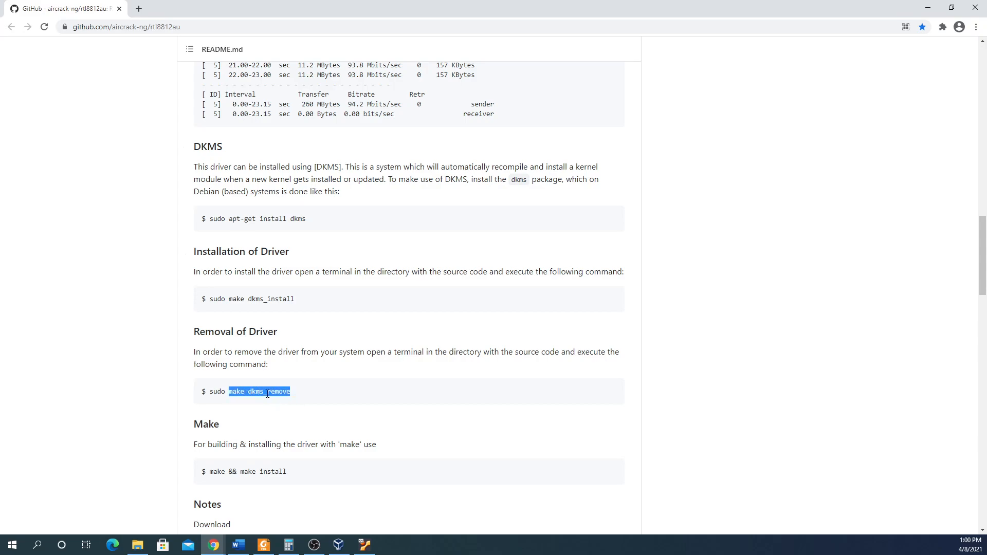
pyautogui.click(398, 405)
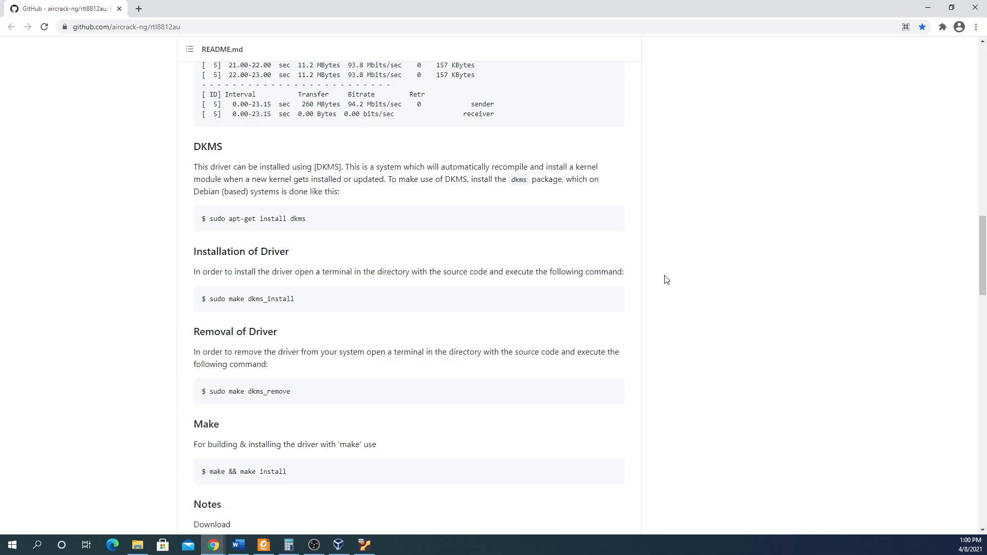
pyautogui.moveTo(388, 320)
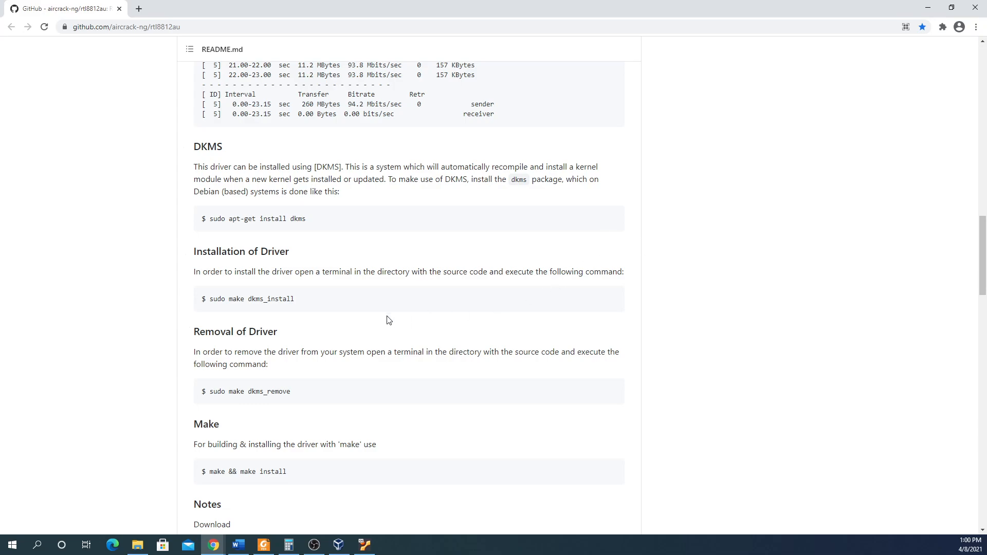
pyautogui.moveTo(363, 545)
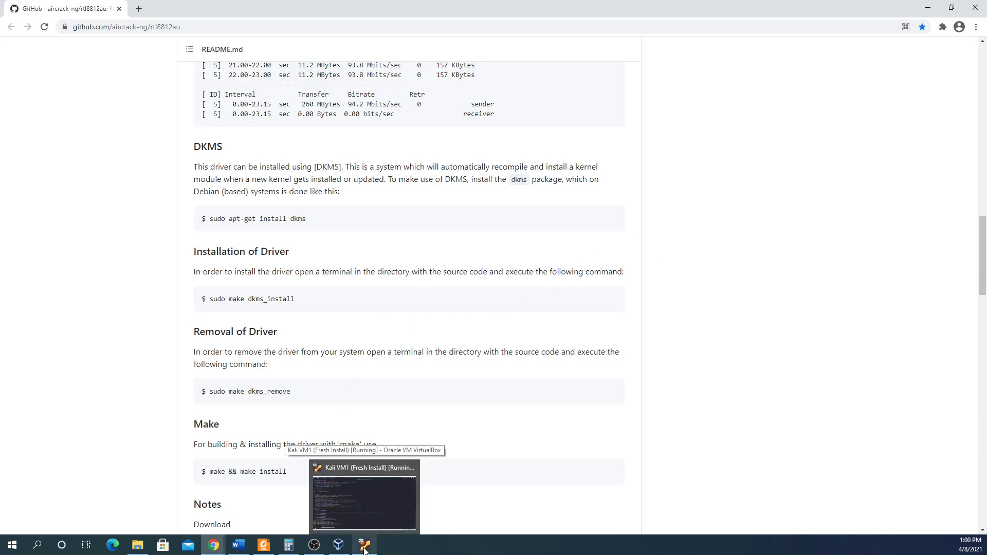
# Step: Check Kali's Wi-Fi network list, let wifite scan 17 targets, then interrupt and quit it
pyautogui.click(364, 545)
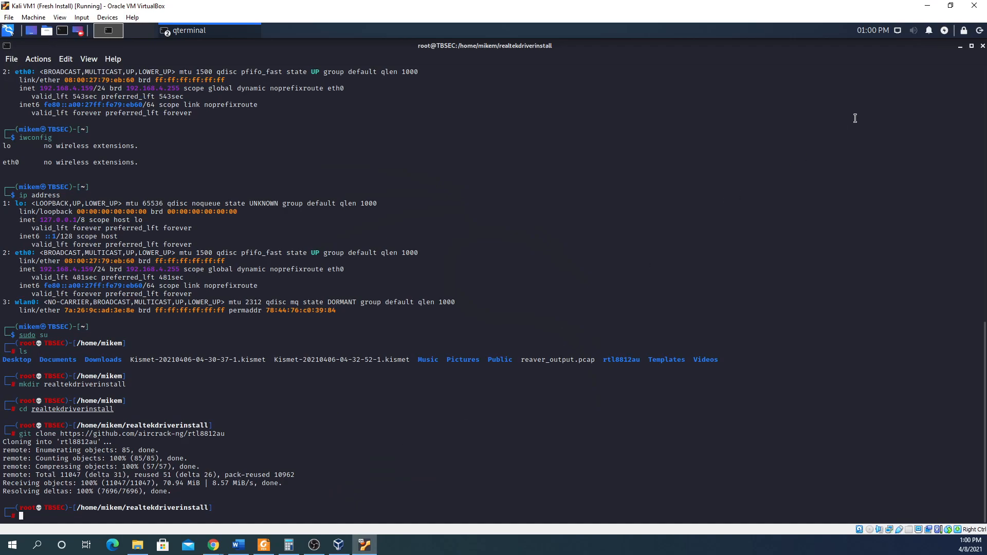
pyautogui.click(899, 30)
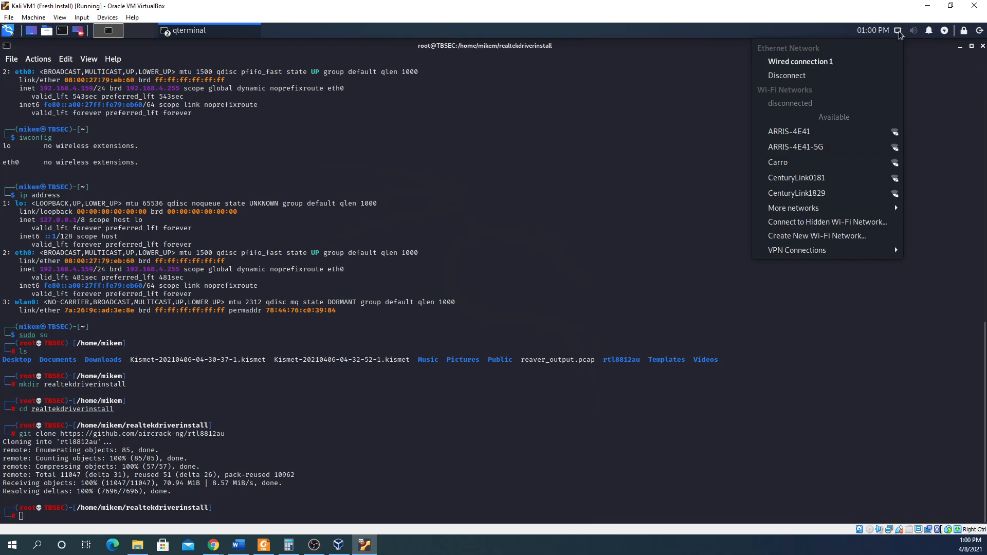
pyautogui.click(412, 447)
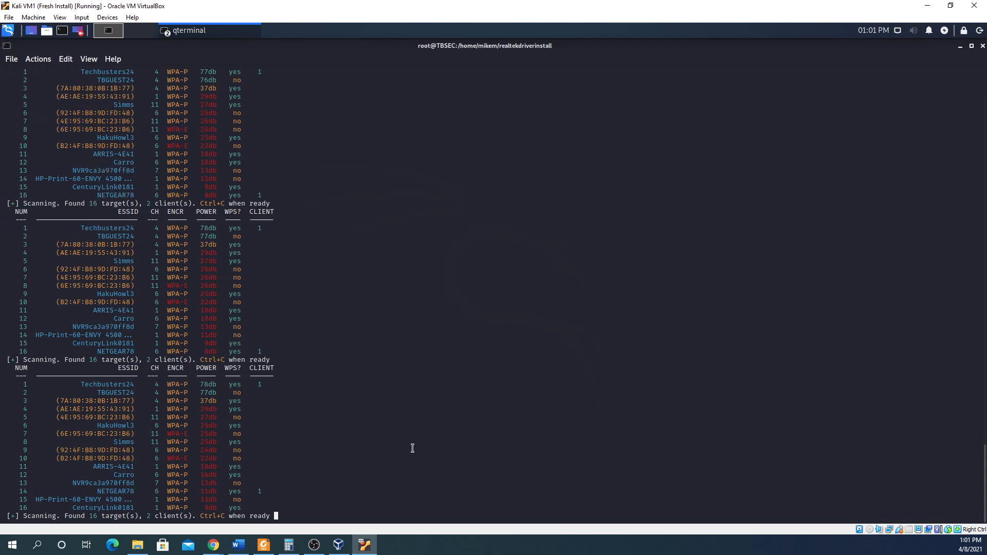
pyautogui.press('ctrl+c')
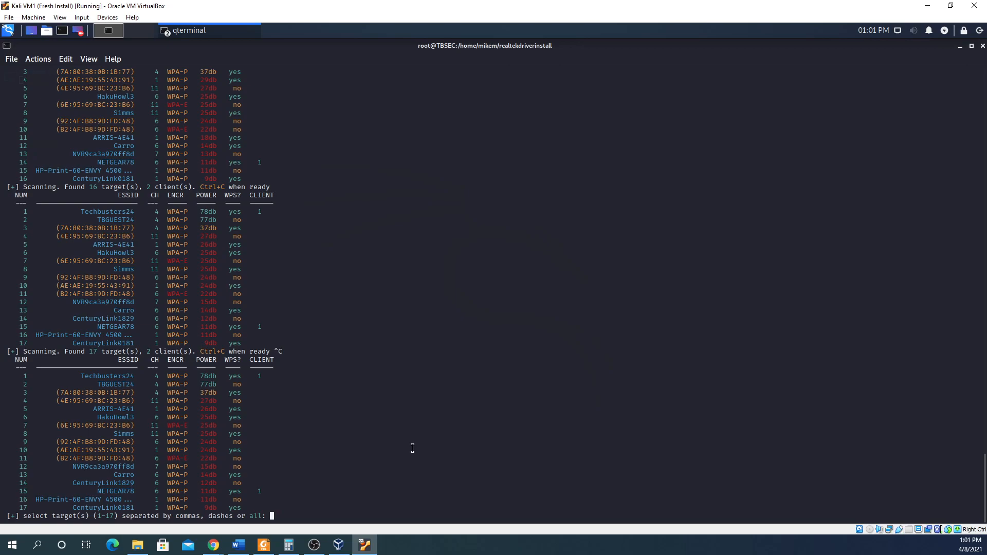
pyautogui.press('ctrl+c')
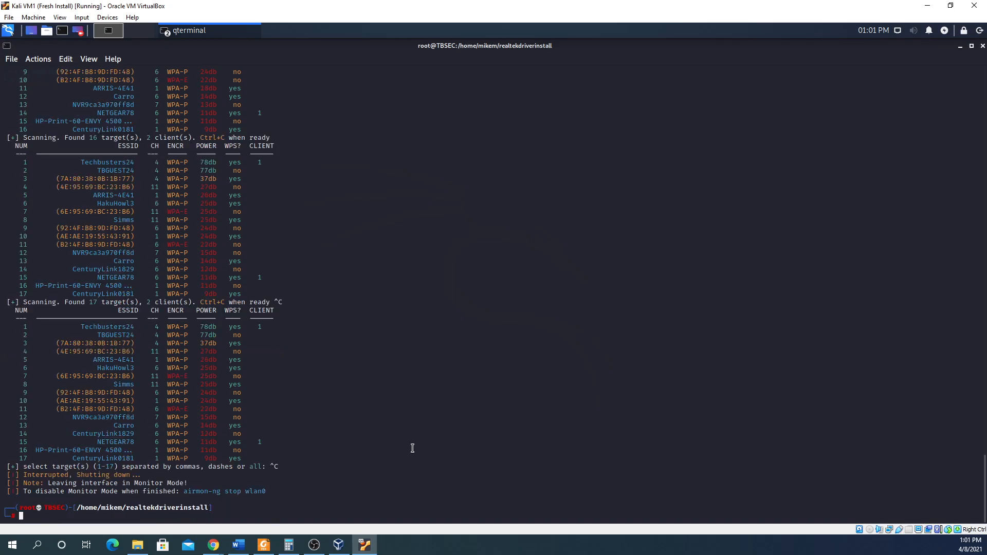